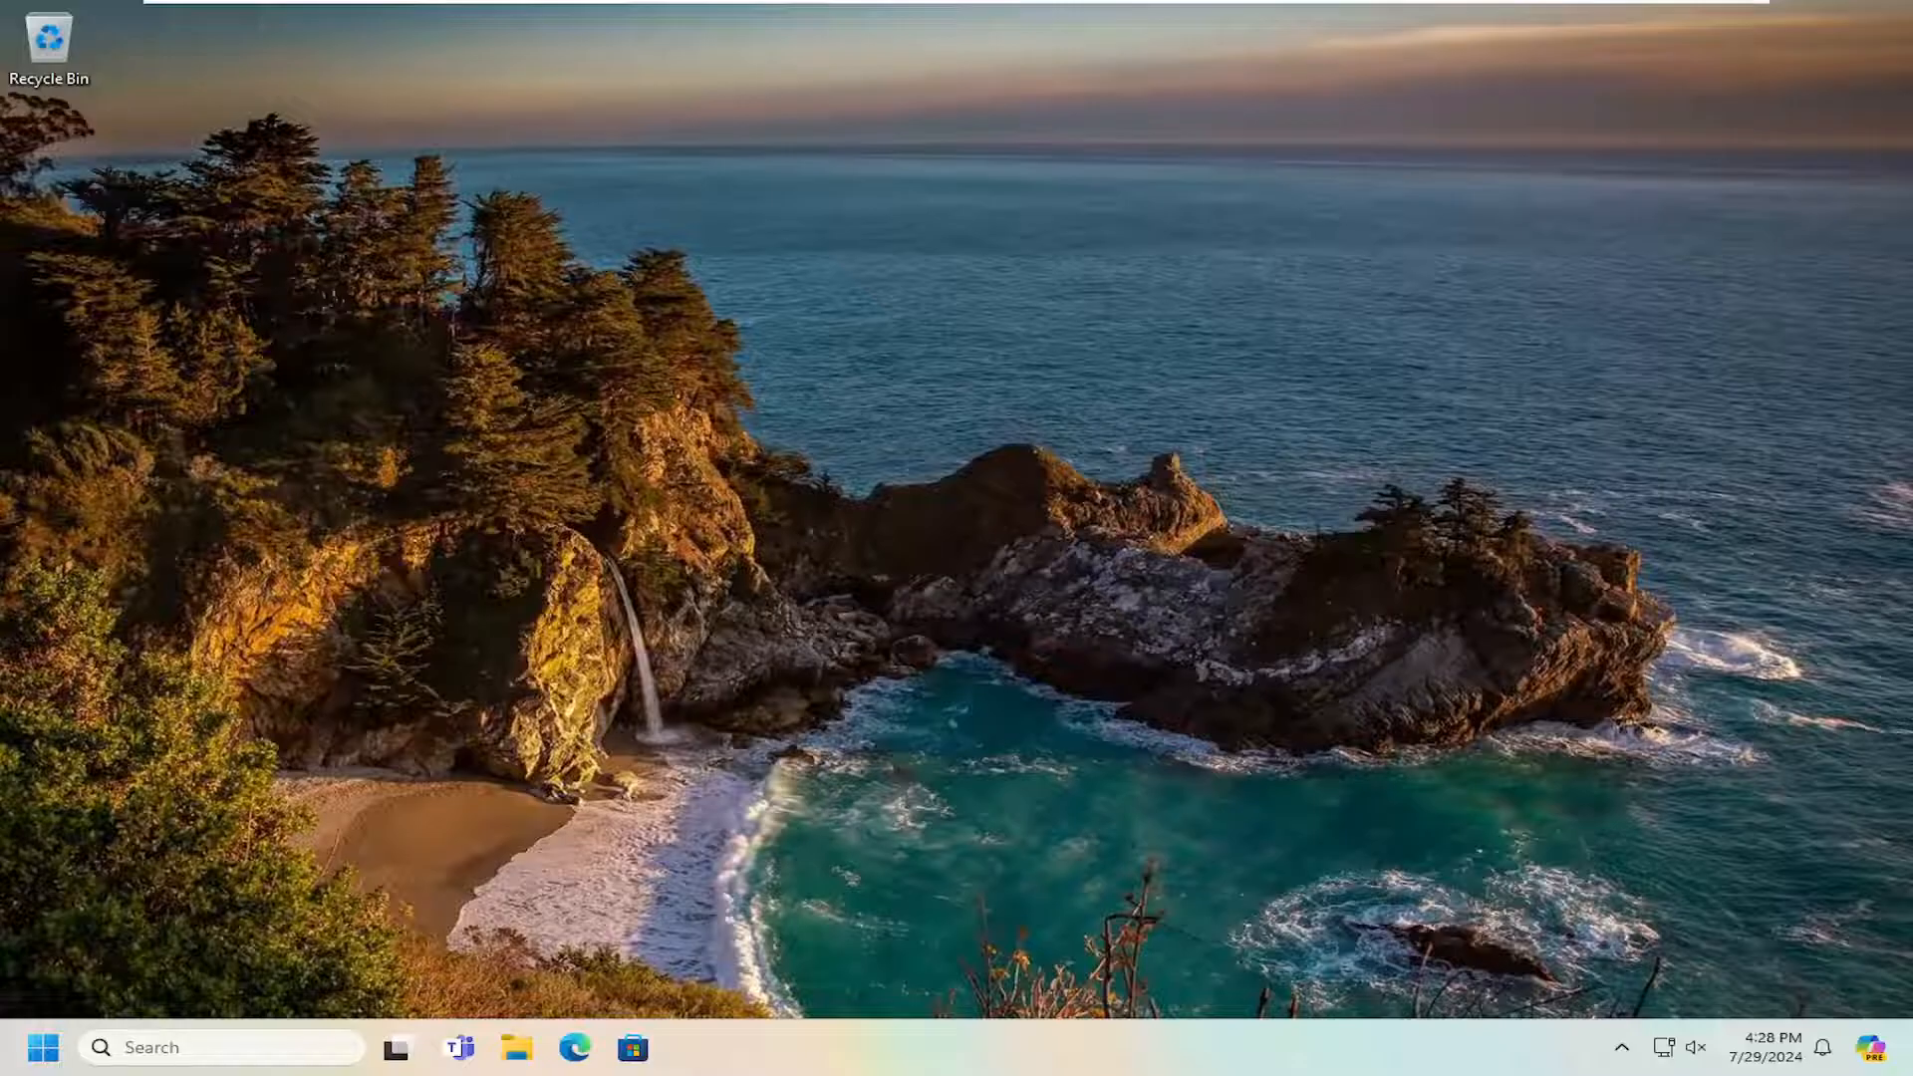
mouse_move(1566, 514)
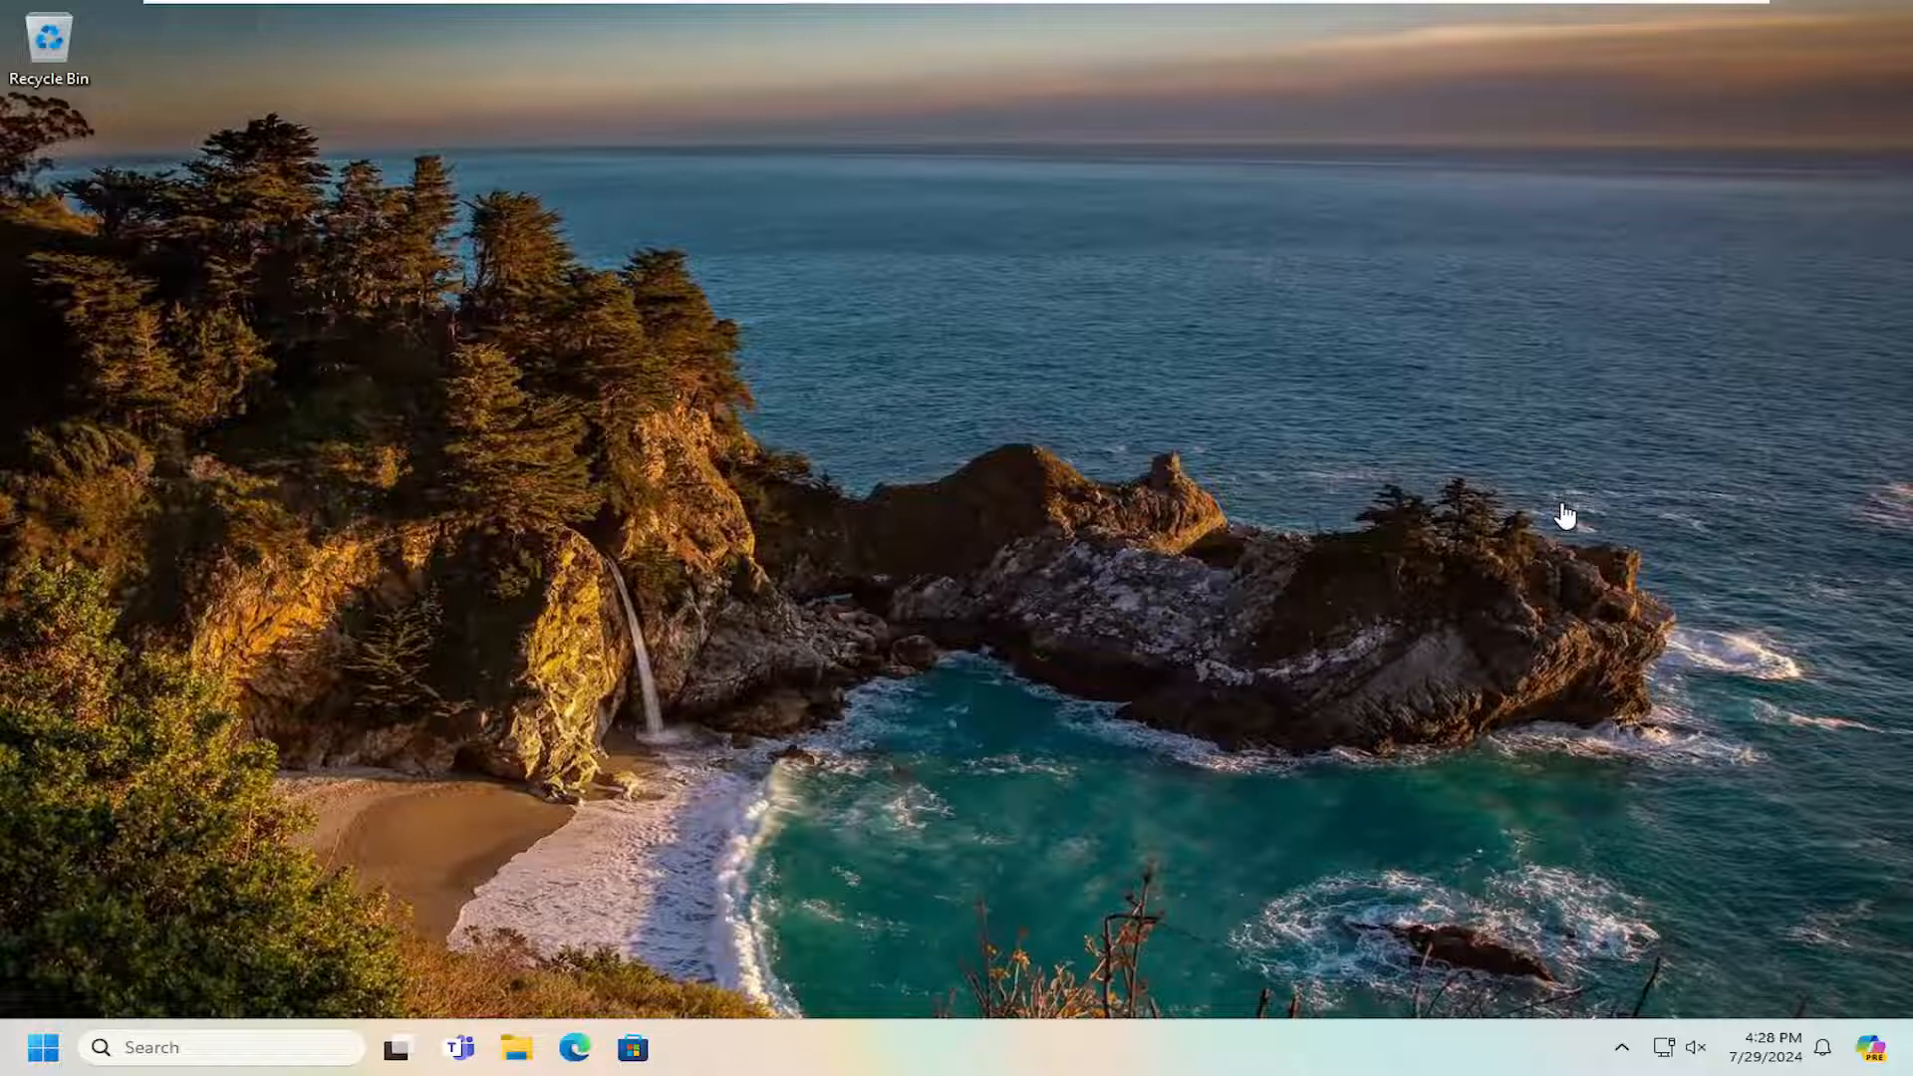
mouse_move(1373, 422)
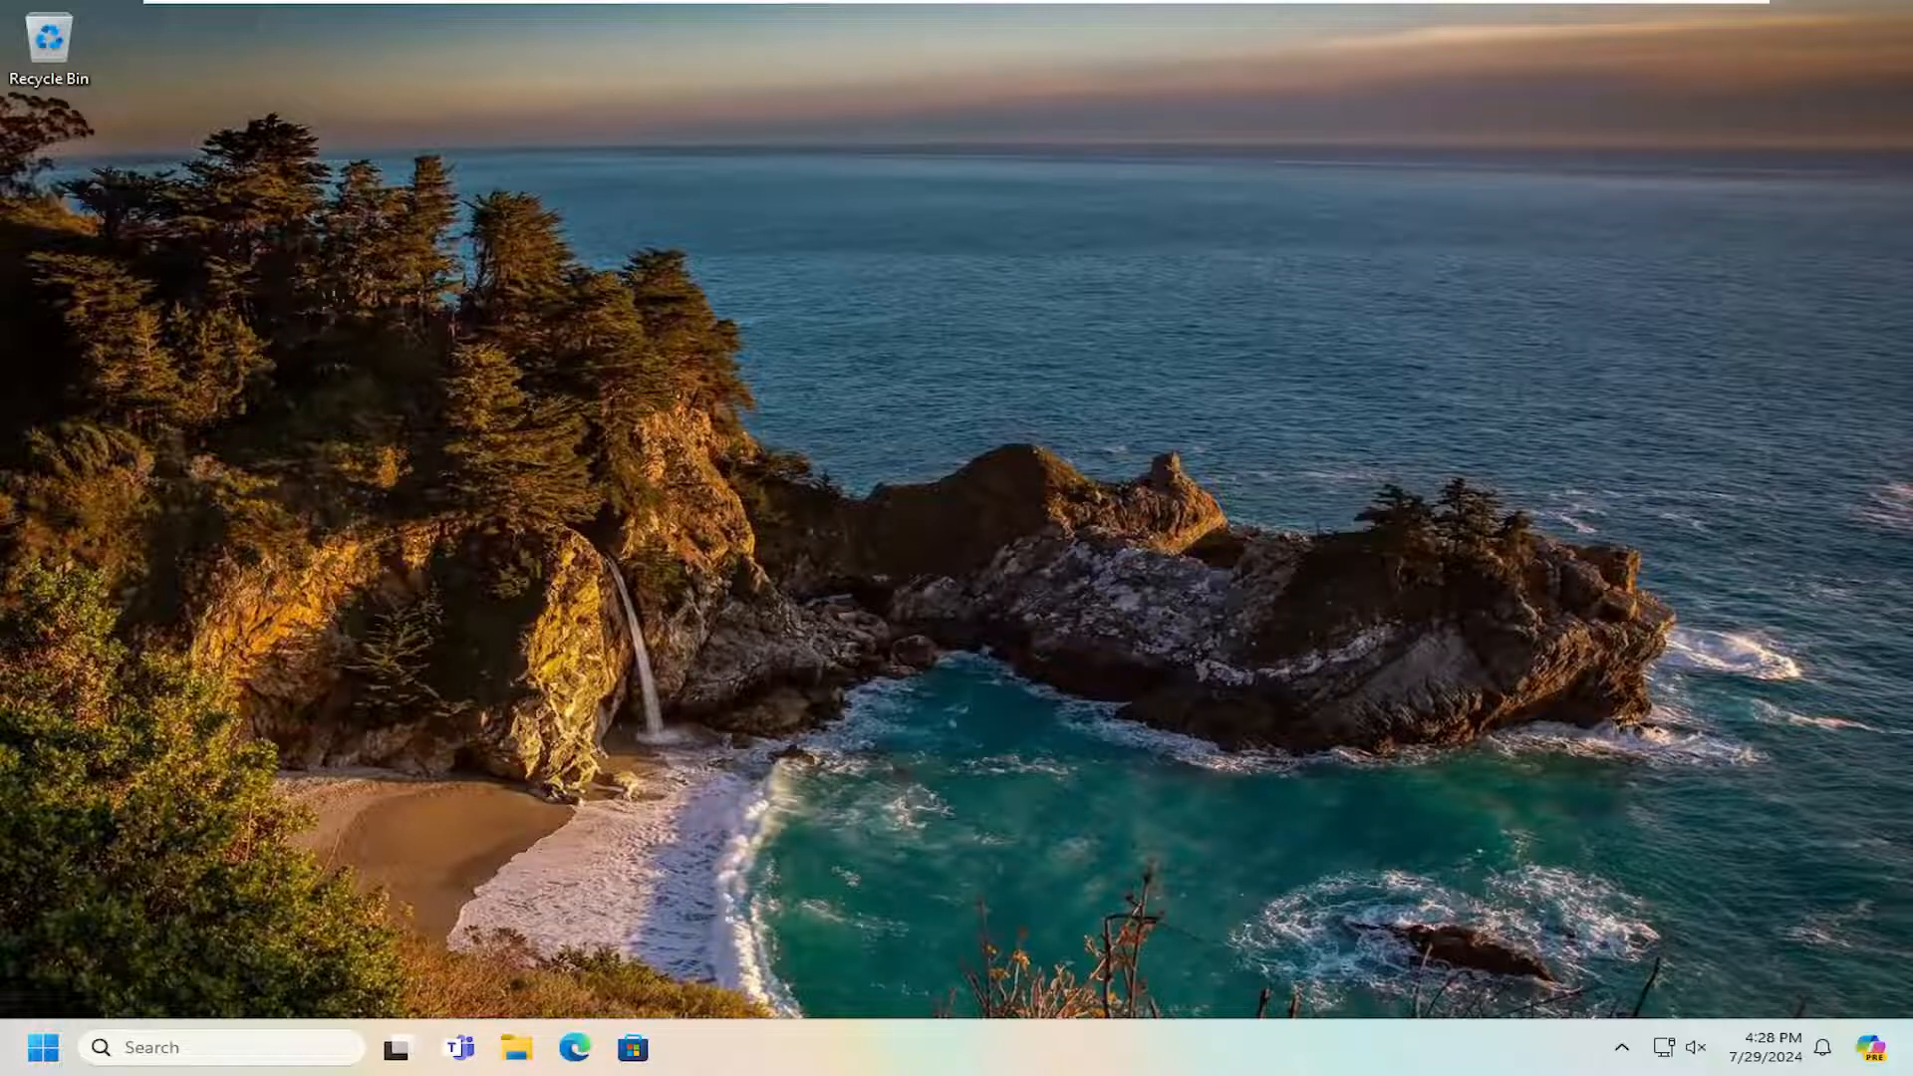
mouse_move(968, 564)
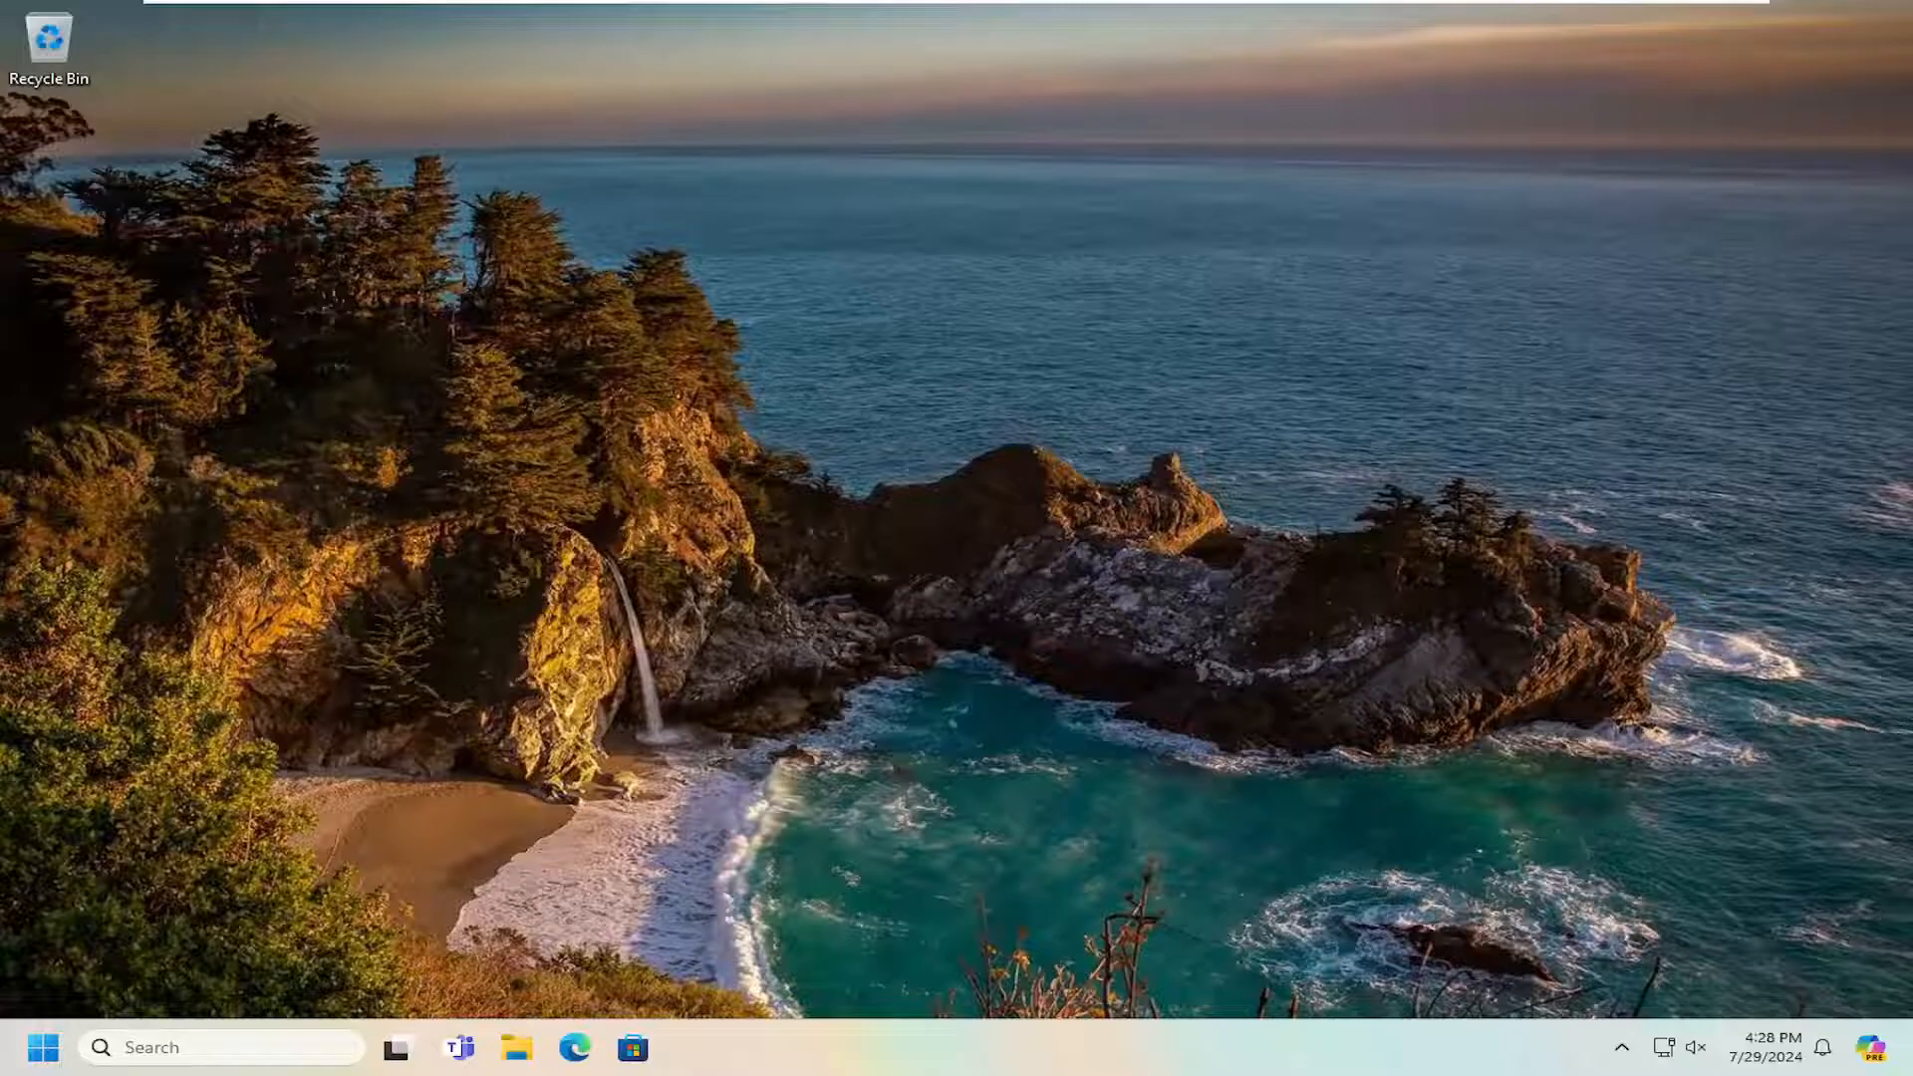
- Launch the Settings app from the Start menu search for 'settings'
click(46, 1046)
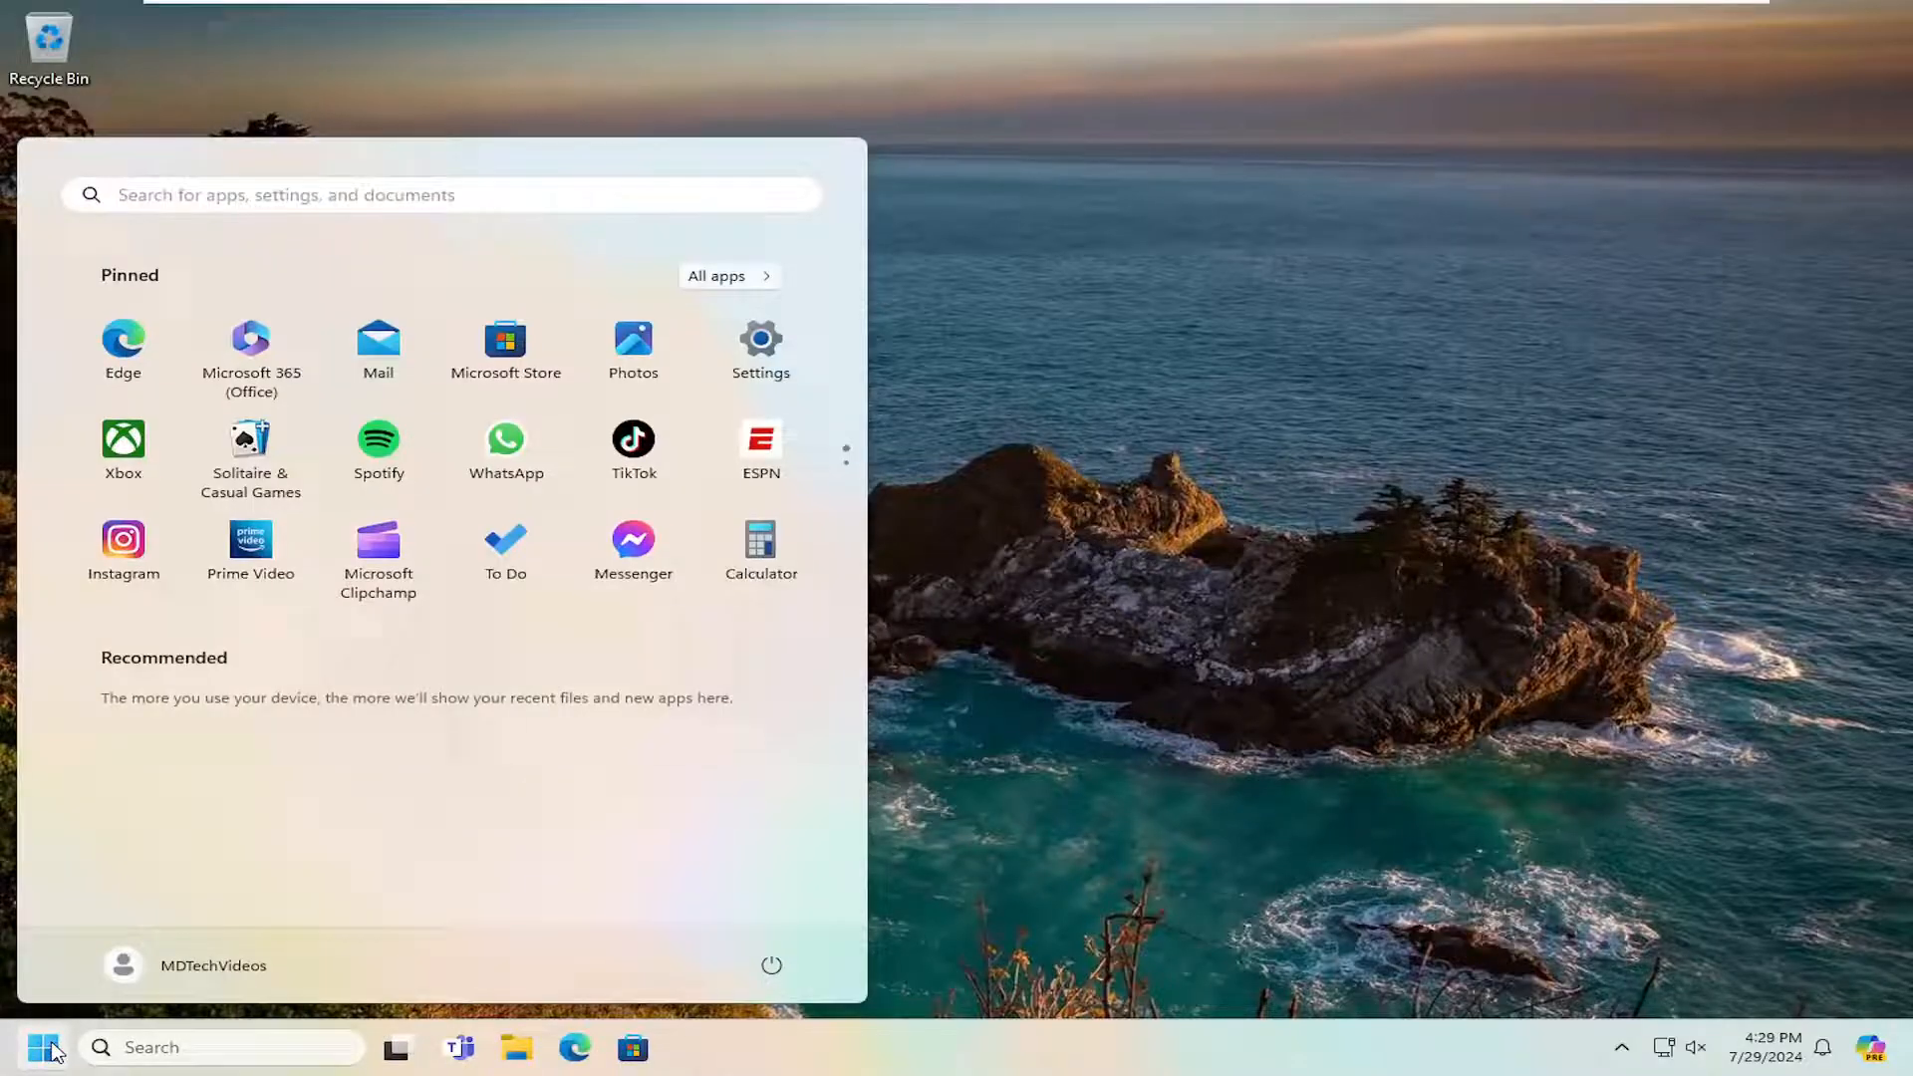
text(settings)
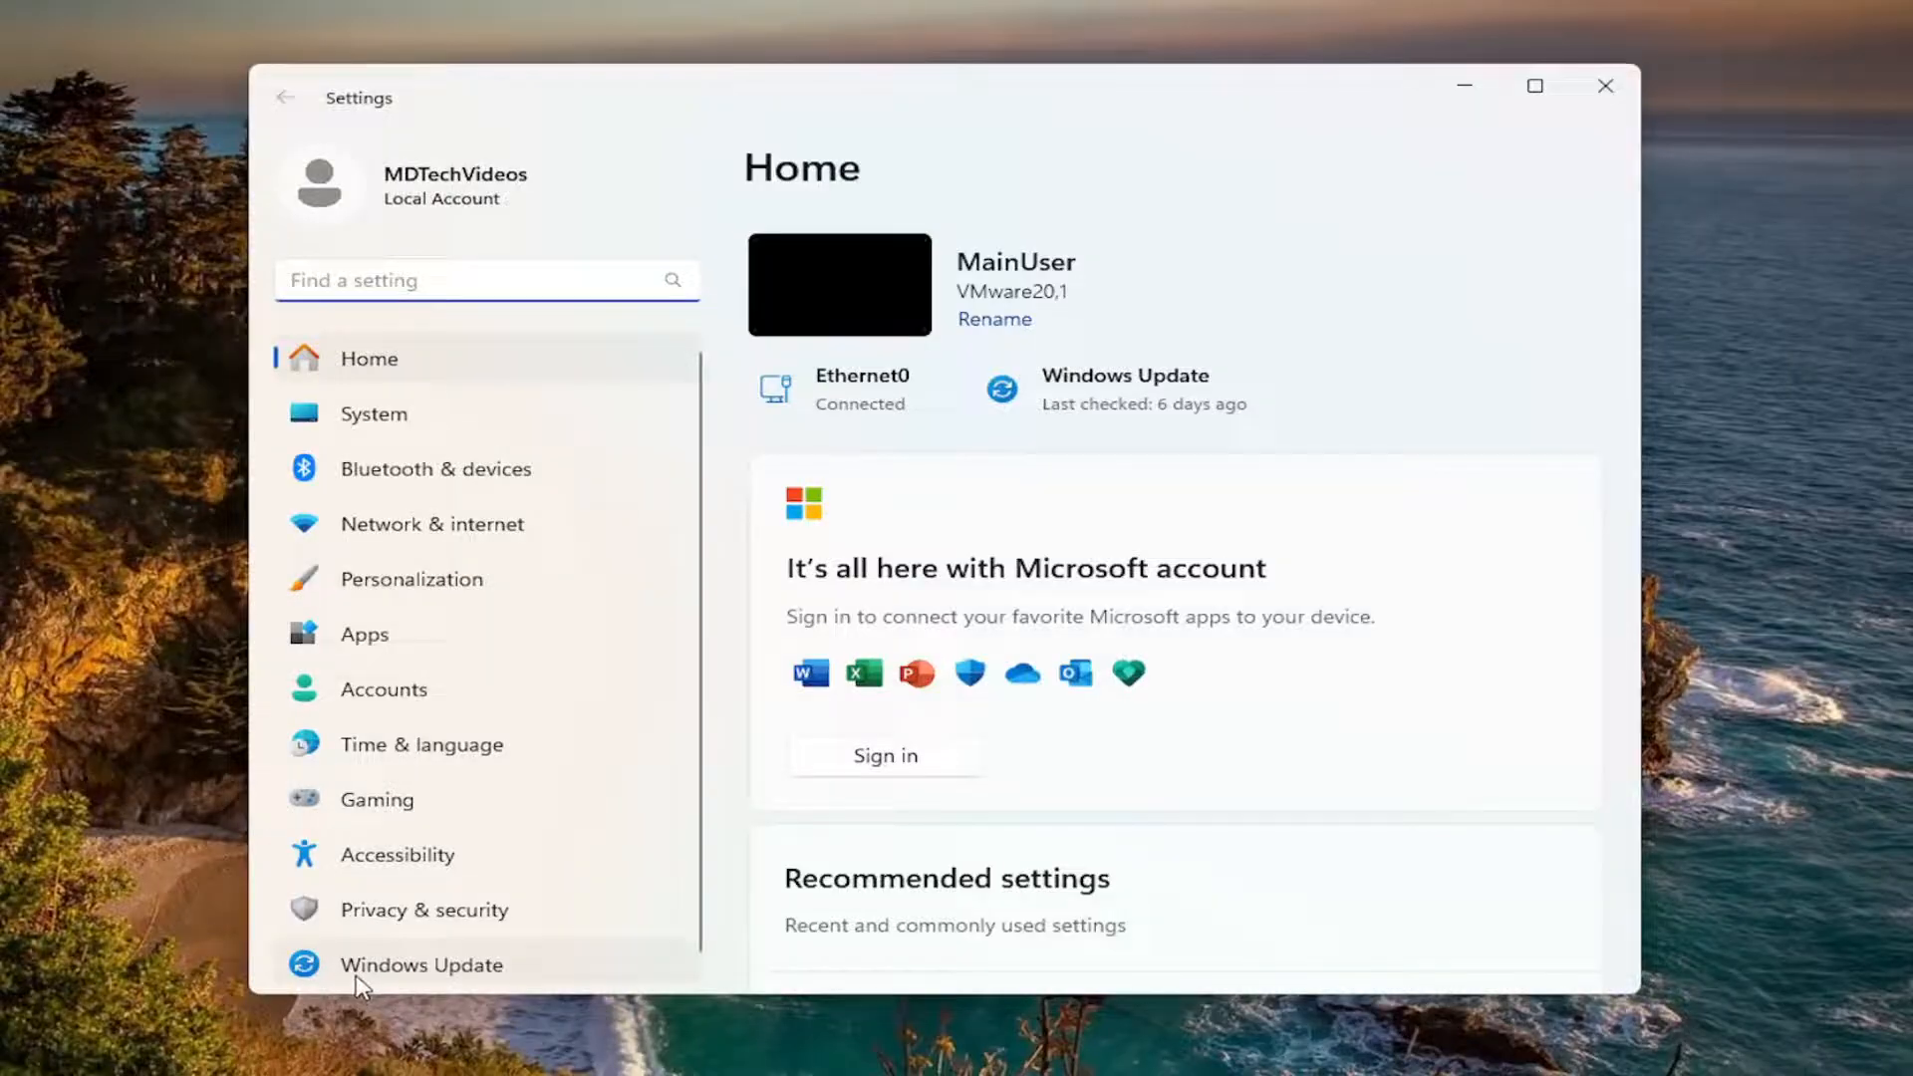
- Review Optional updates under Windows Update Advanced options, leaving the VMware display driver uninstalled, then close Settings
click(420, 964)
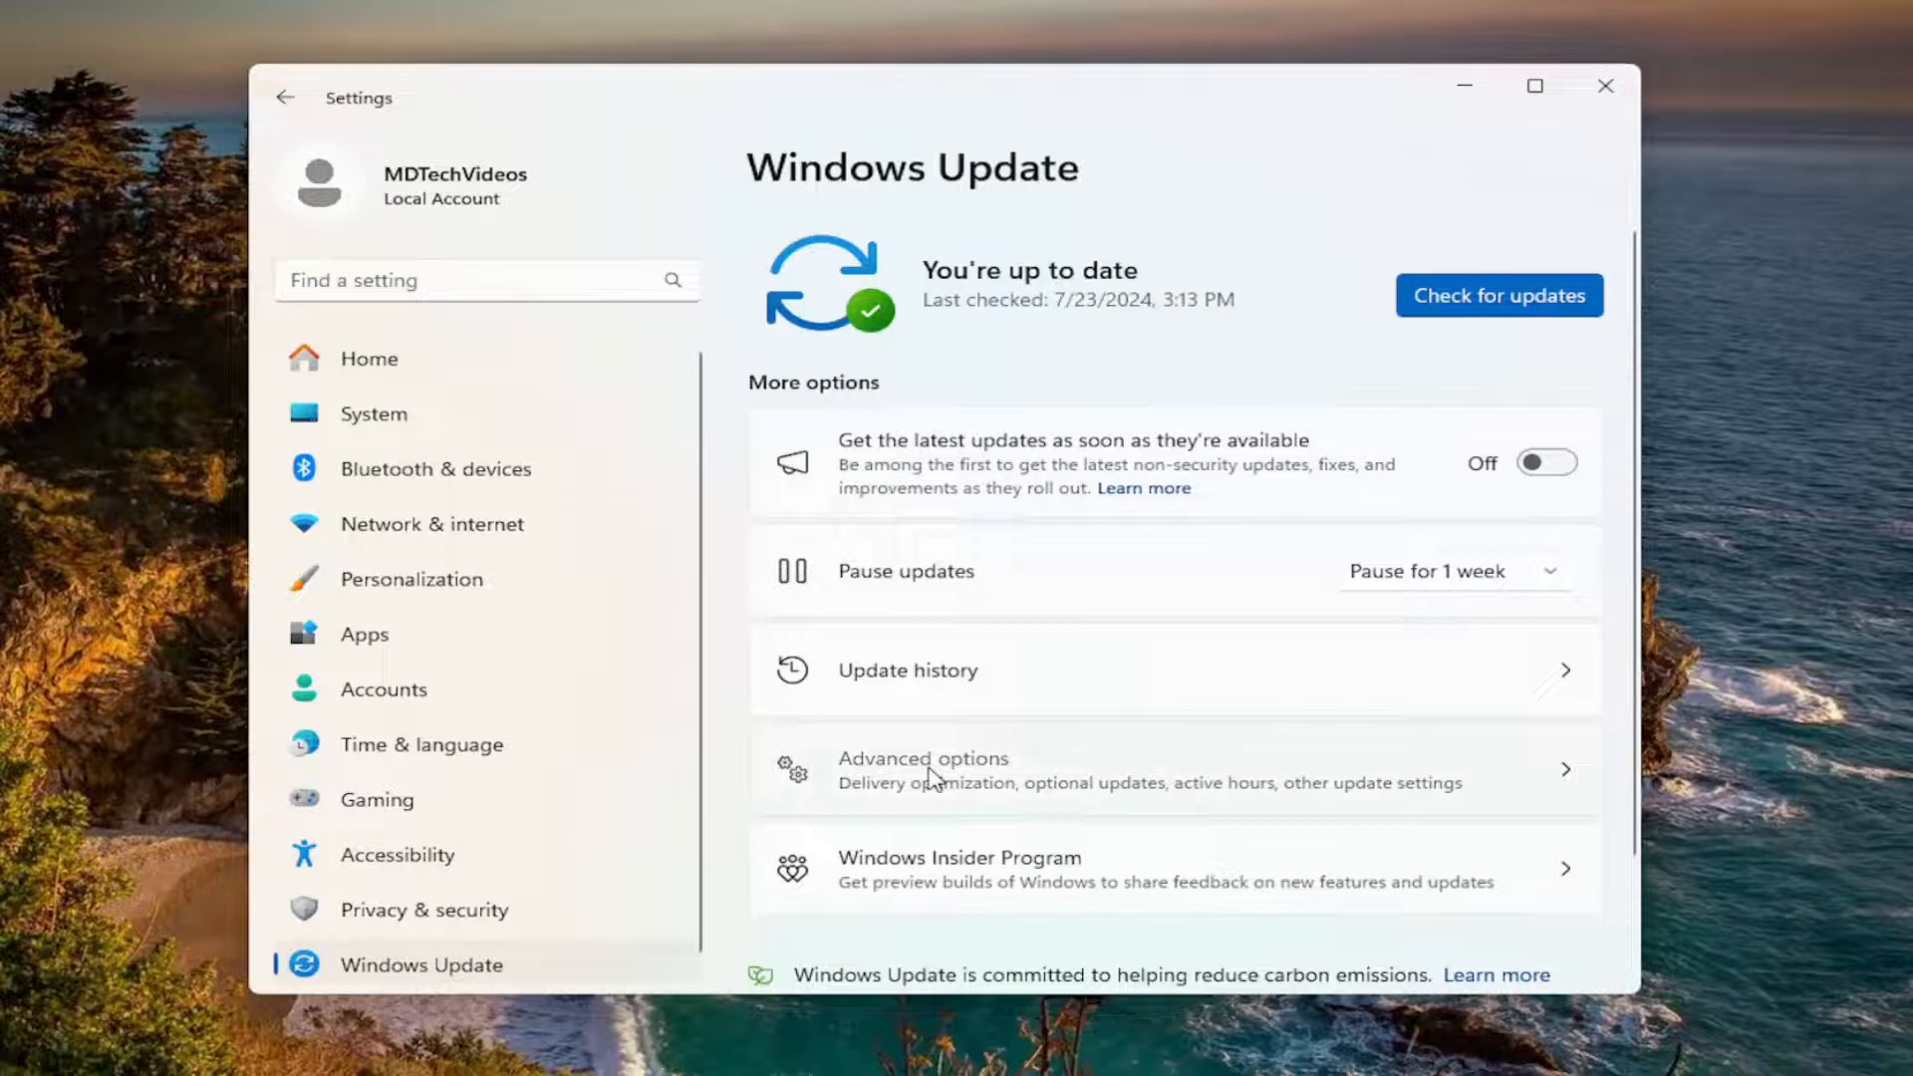
click(922, 769)
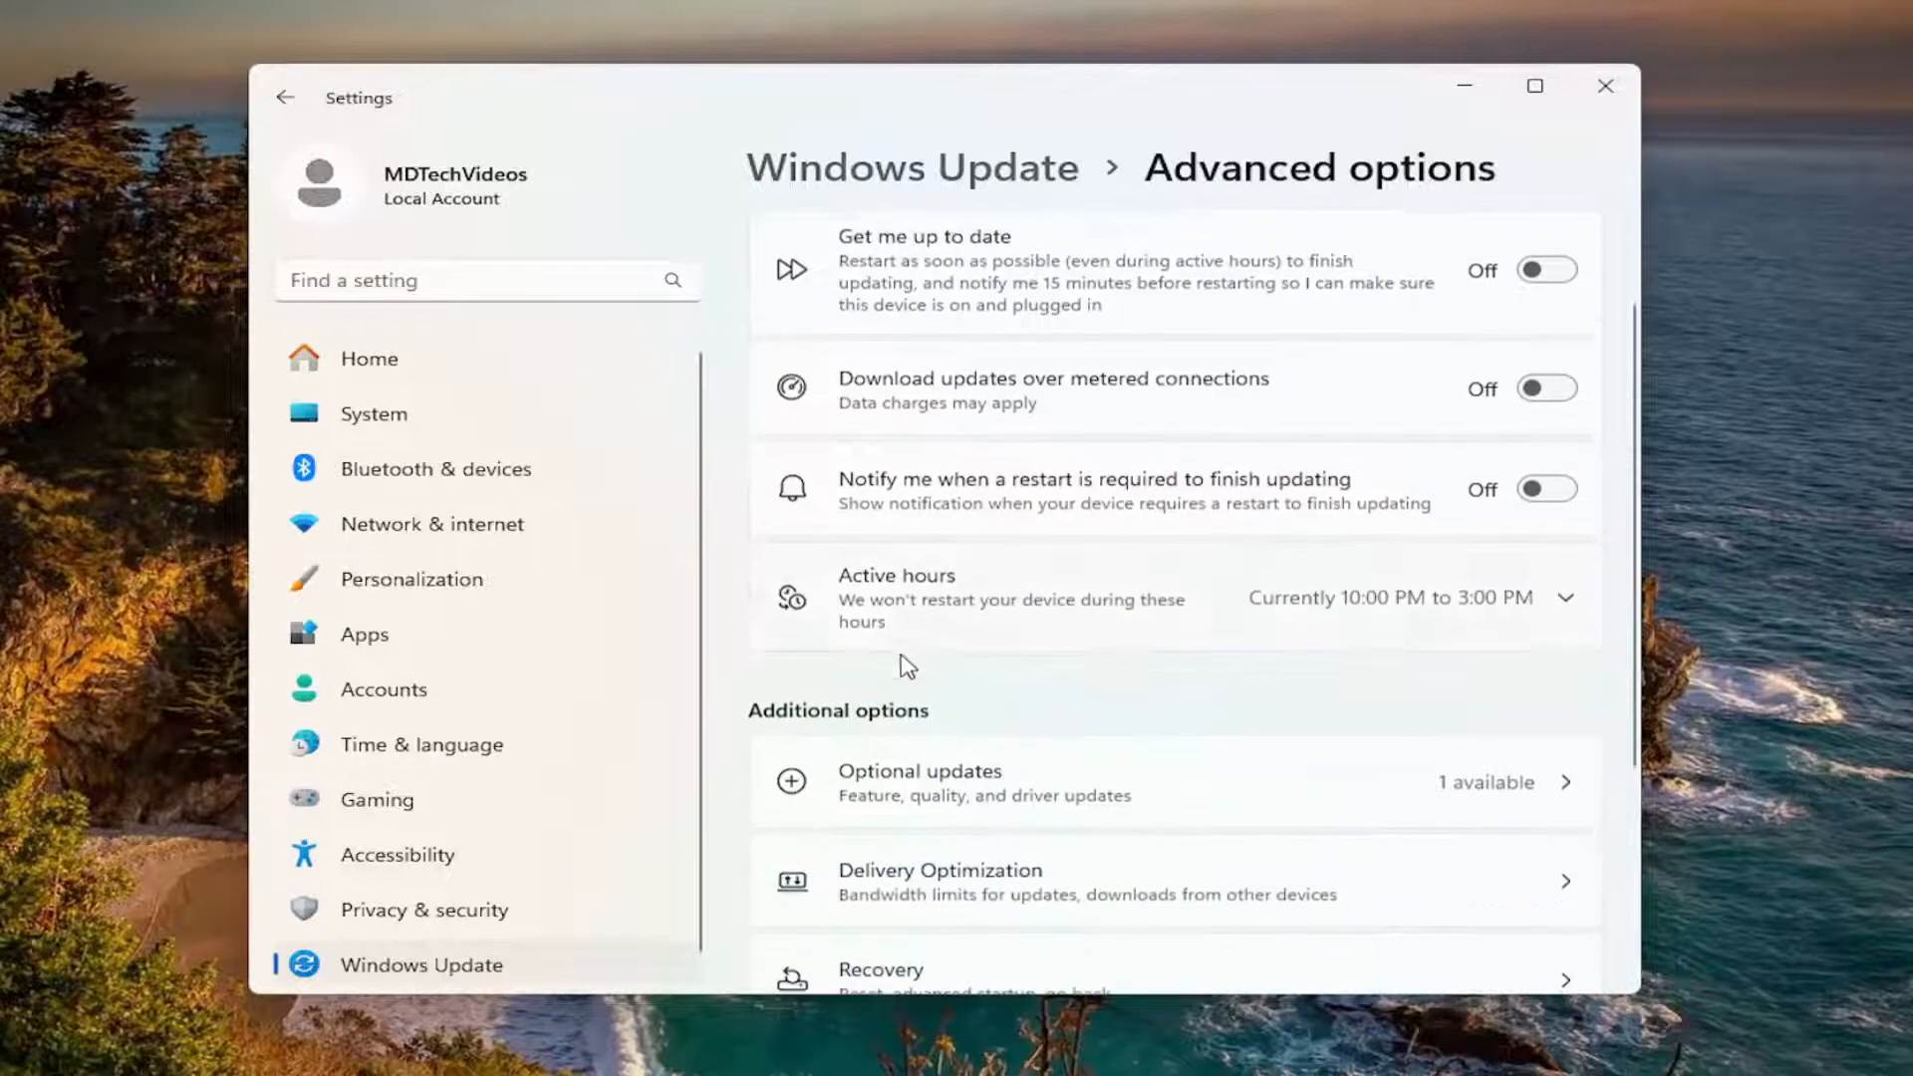
scroll(down, 3)
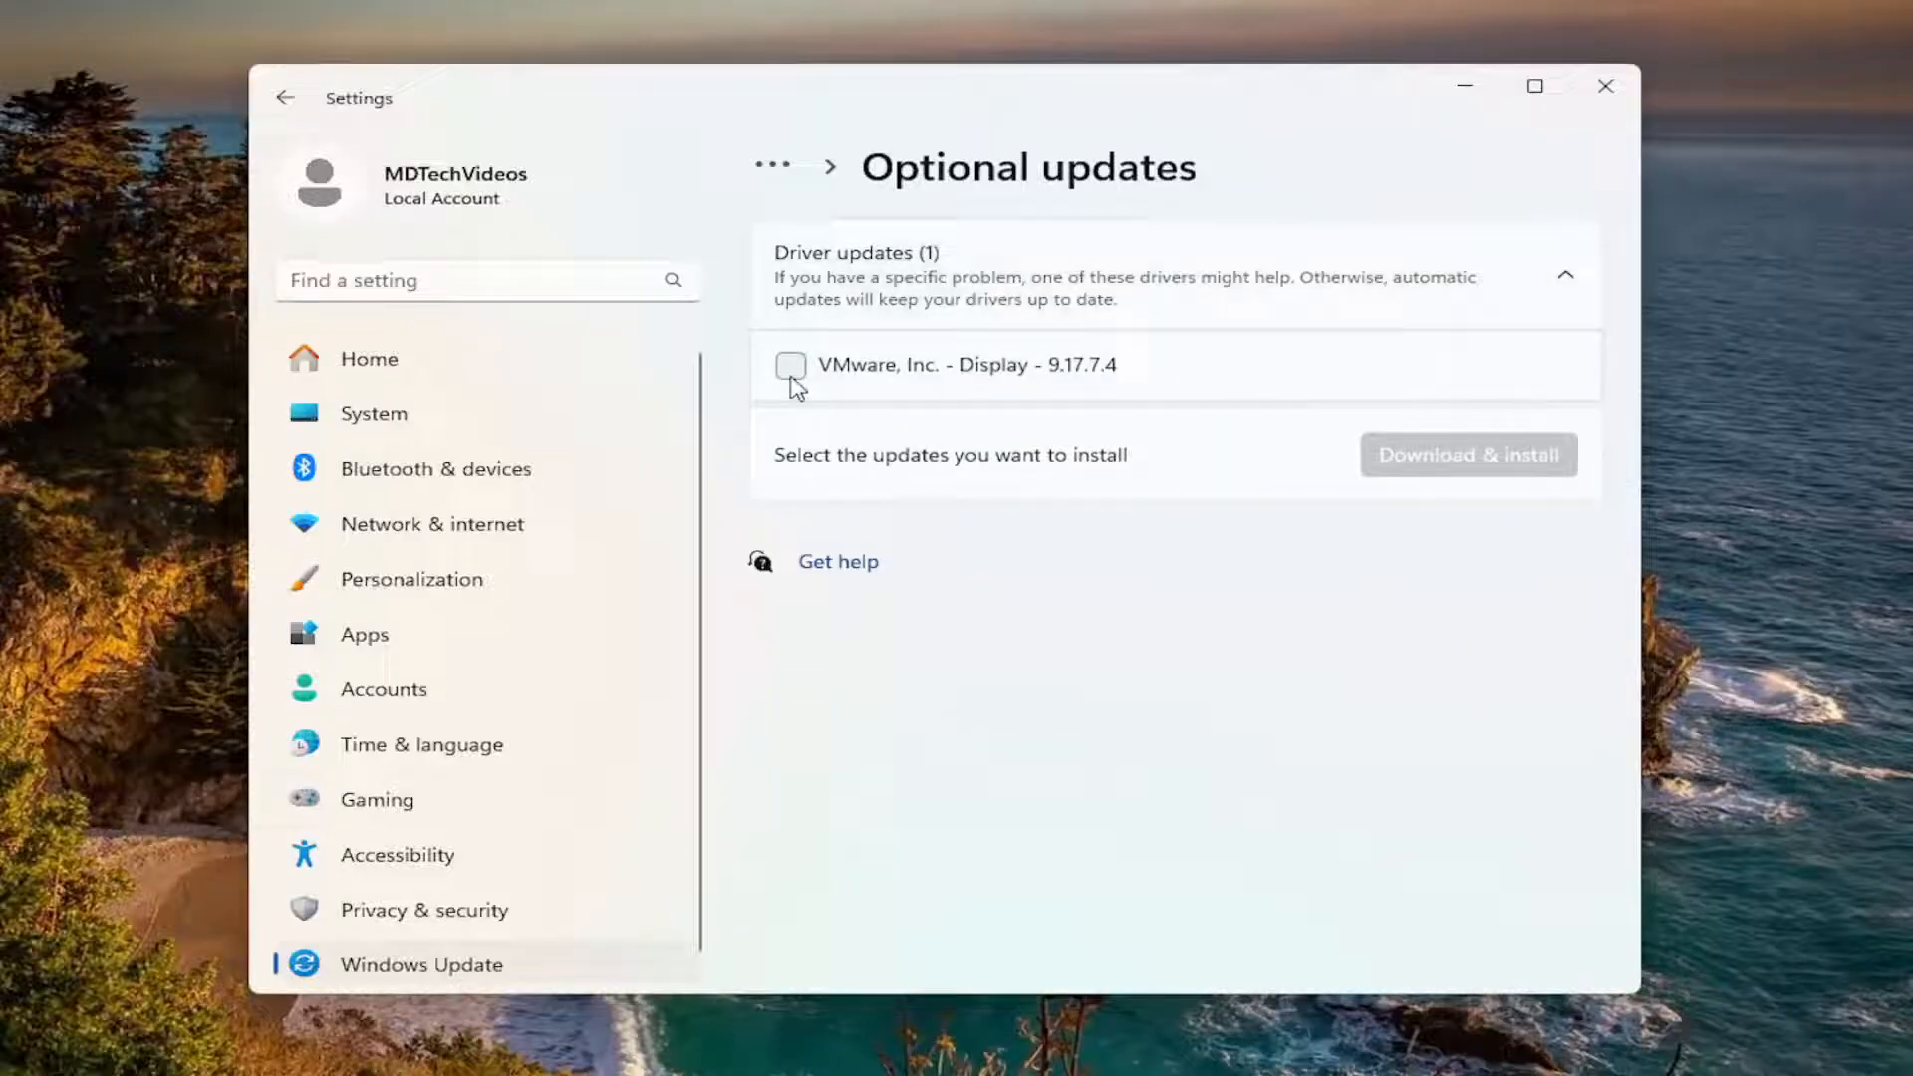
mouse_move(803, 391)
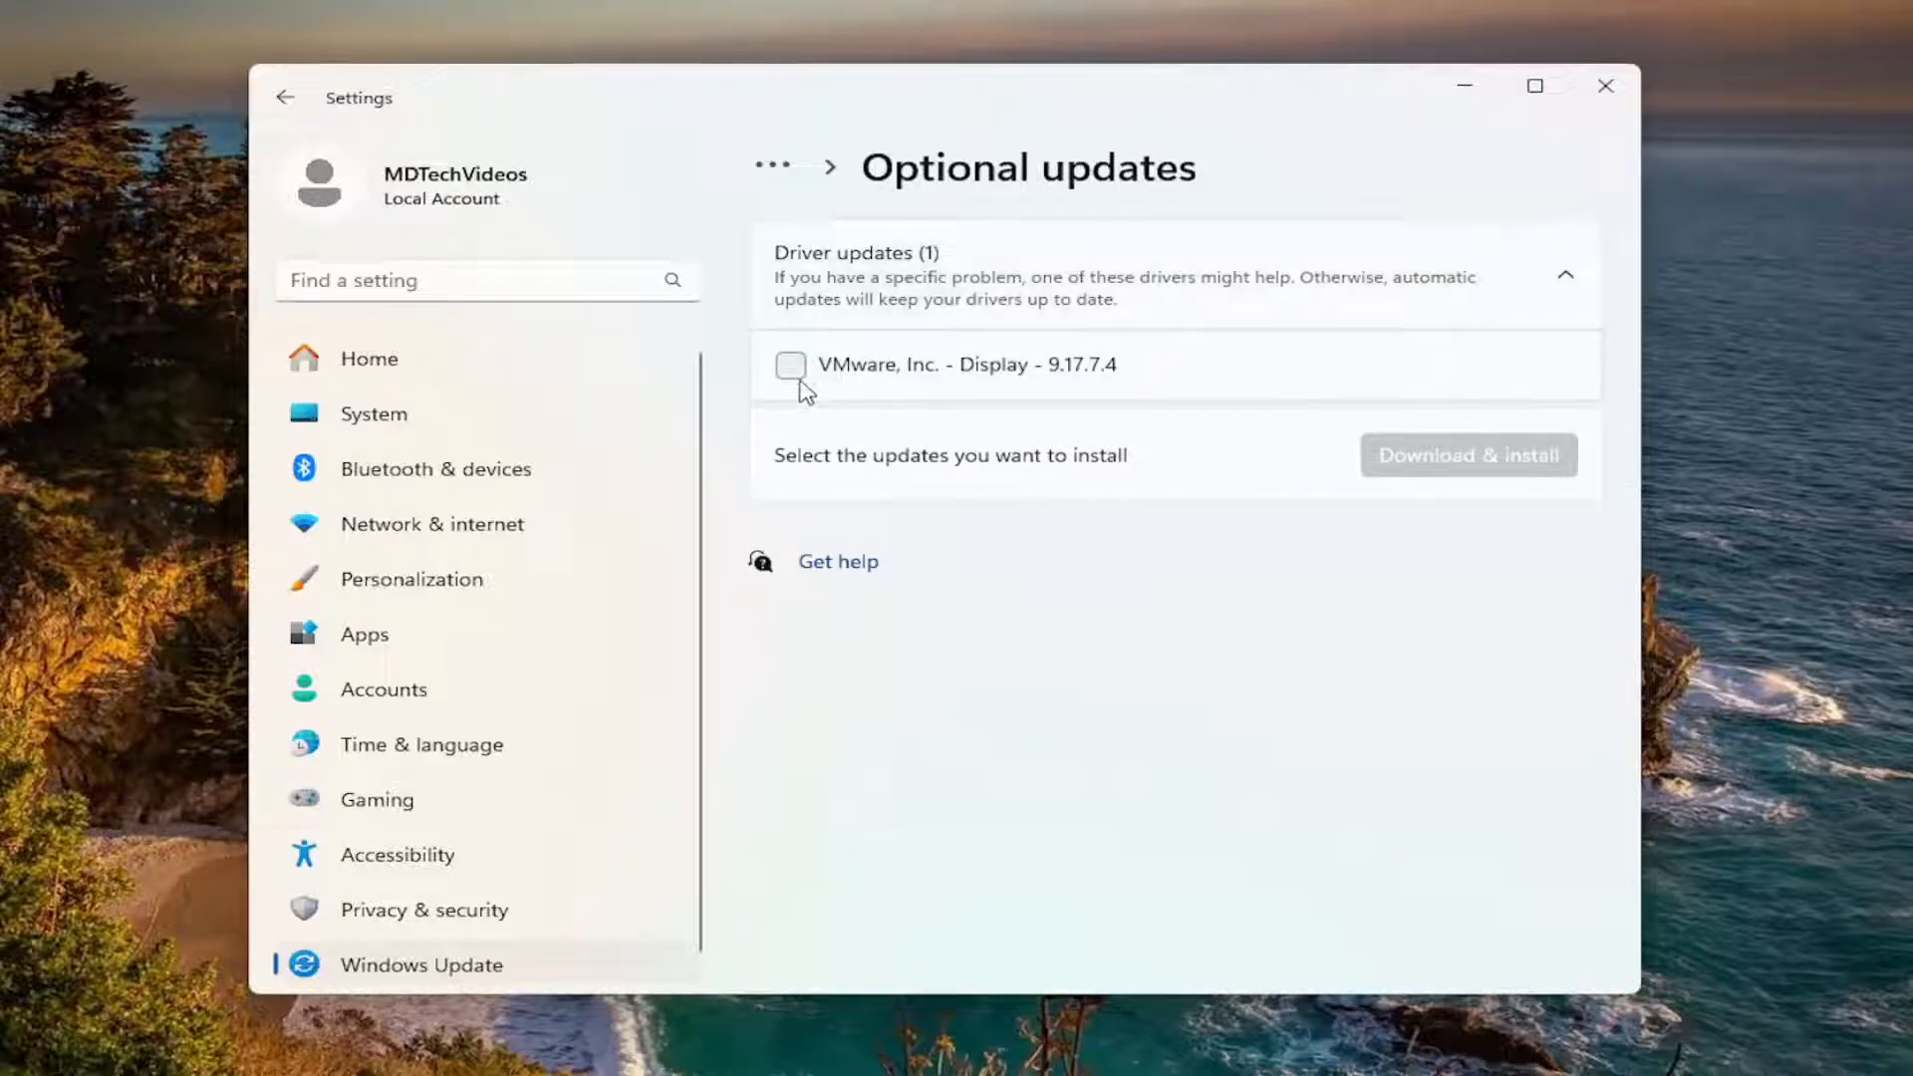
mouse_move(791, 365)
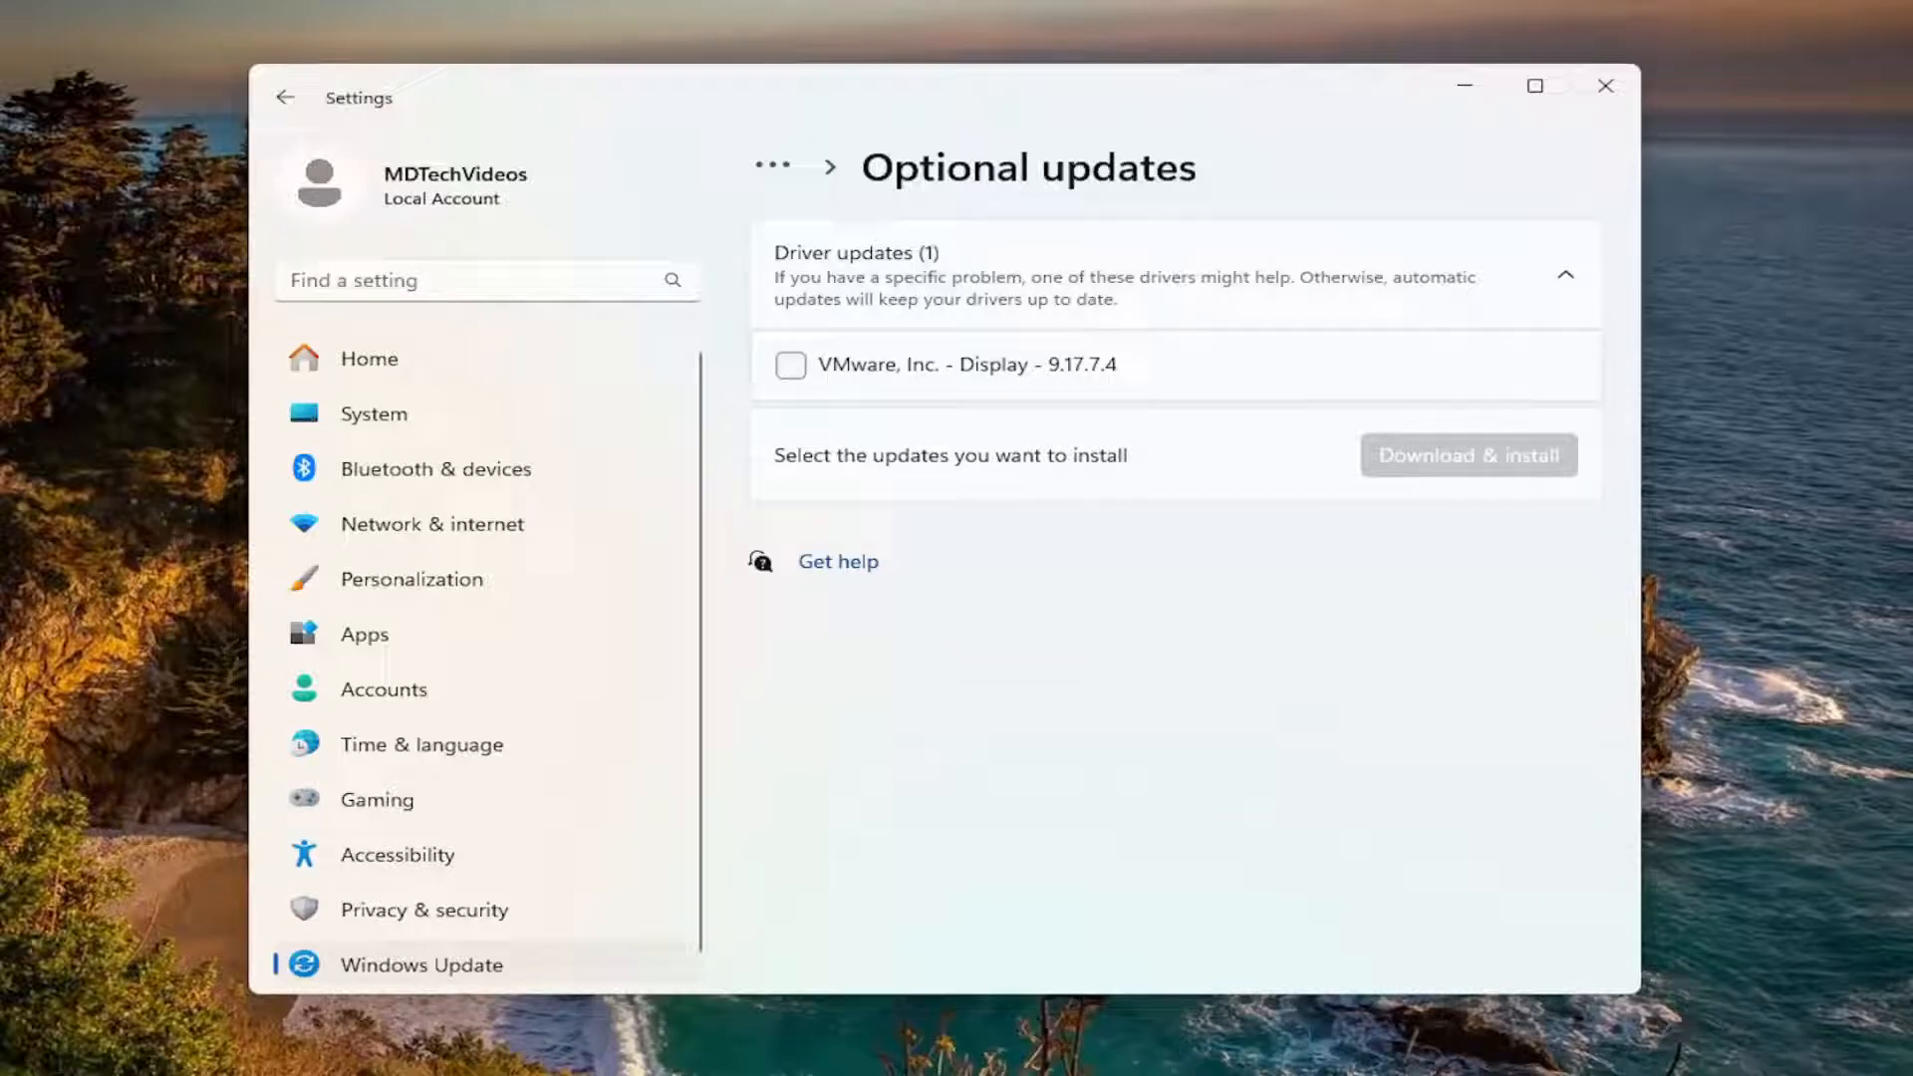
mouse_move(1289, 469)
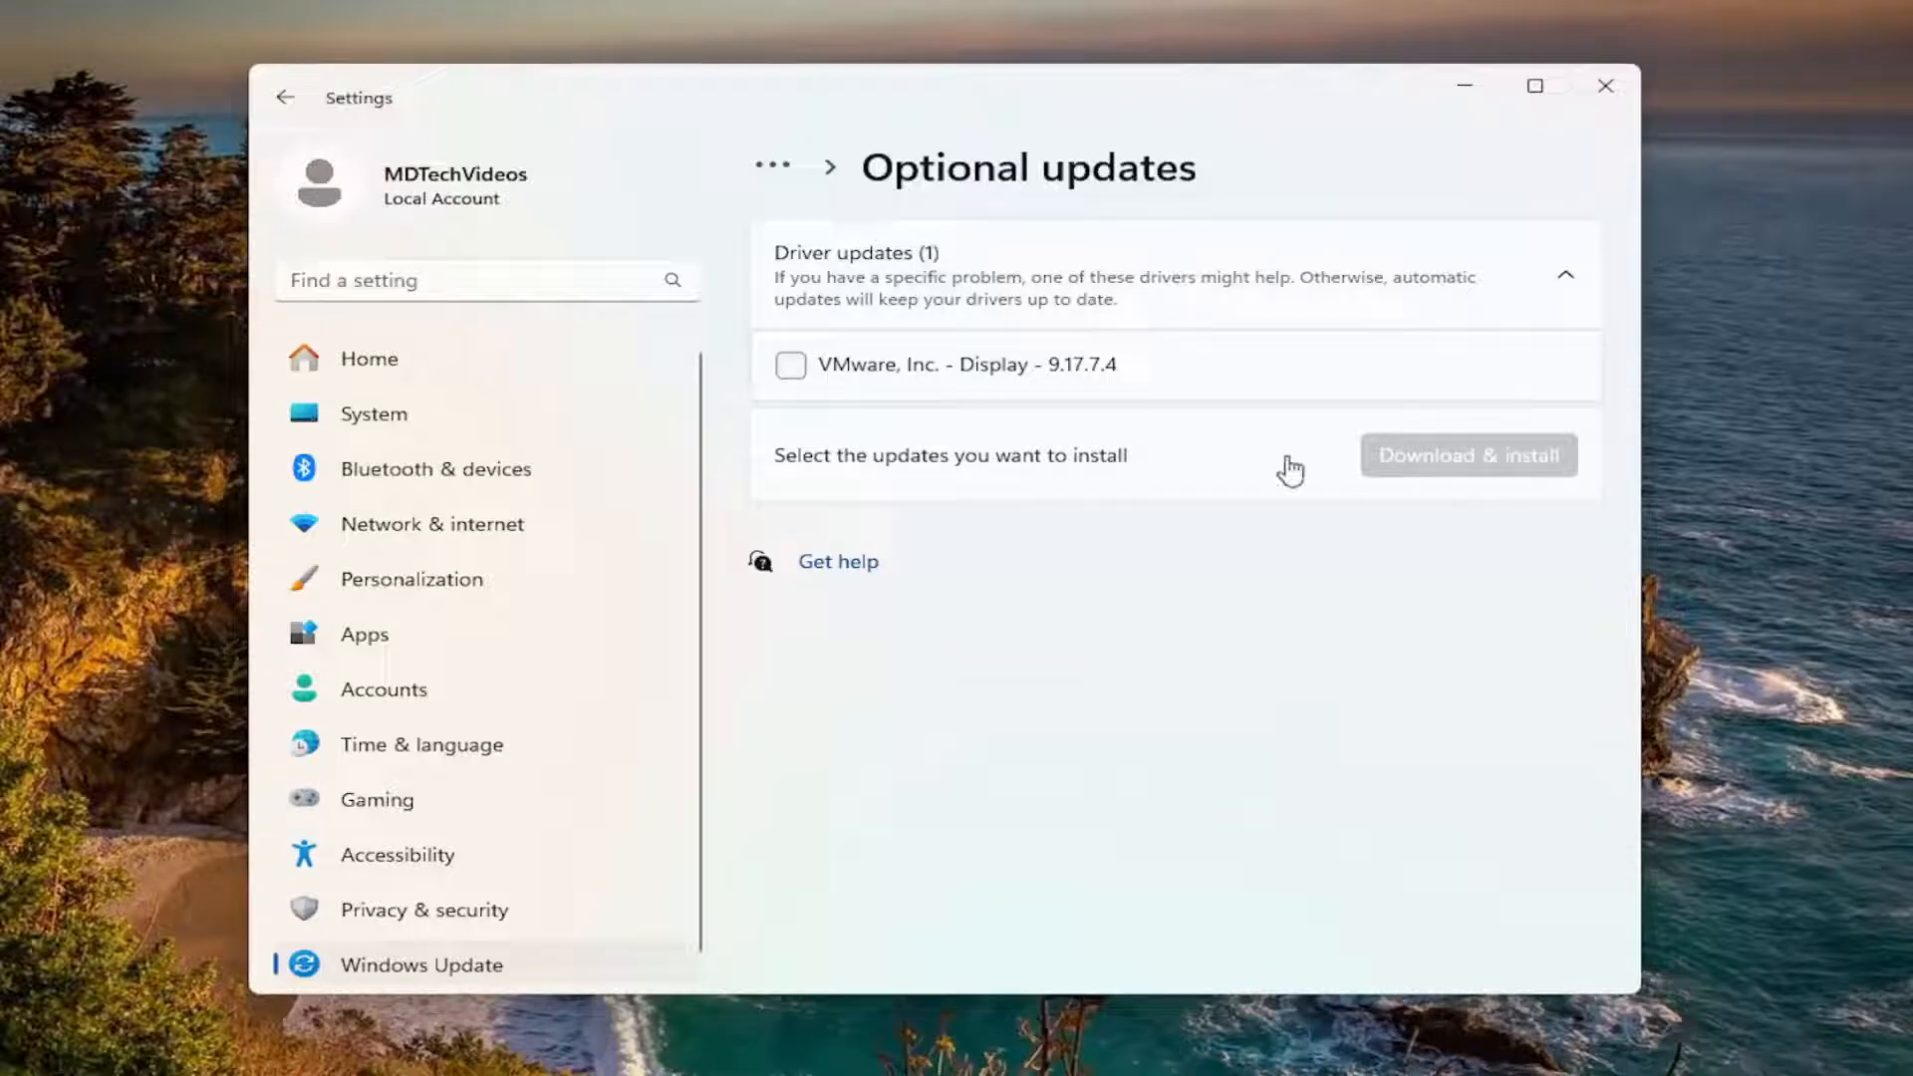
mouse_move(1284, 585)
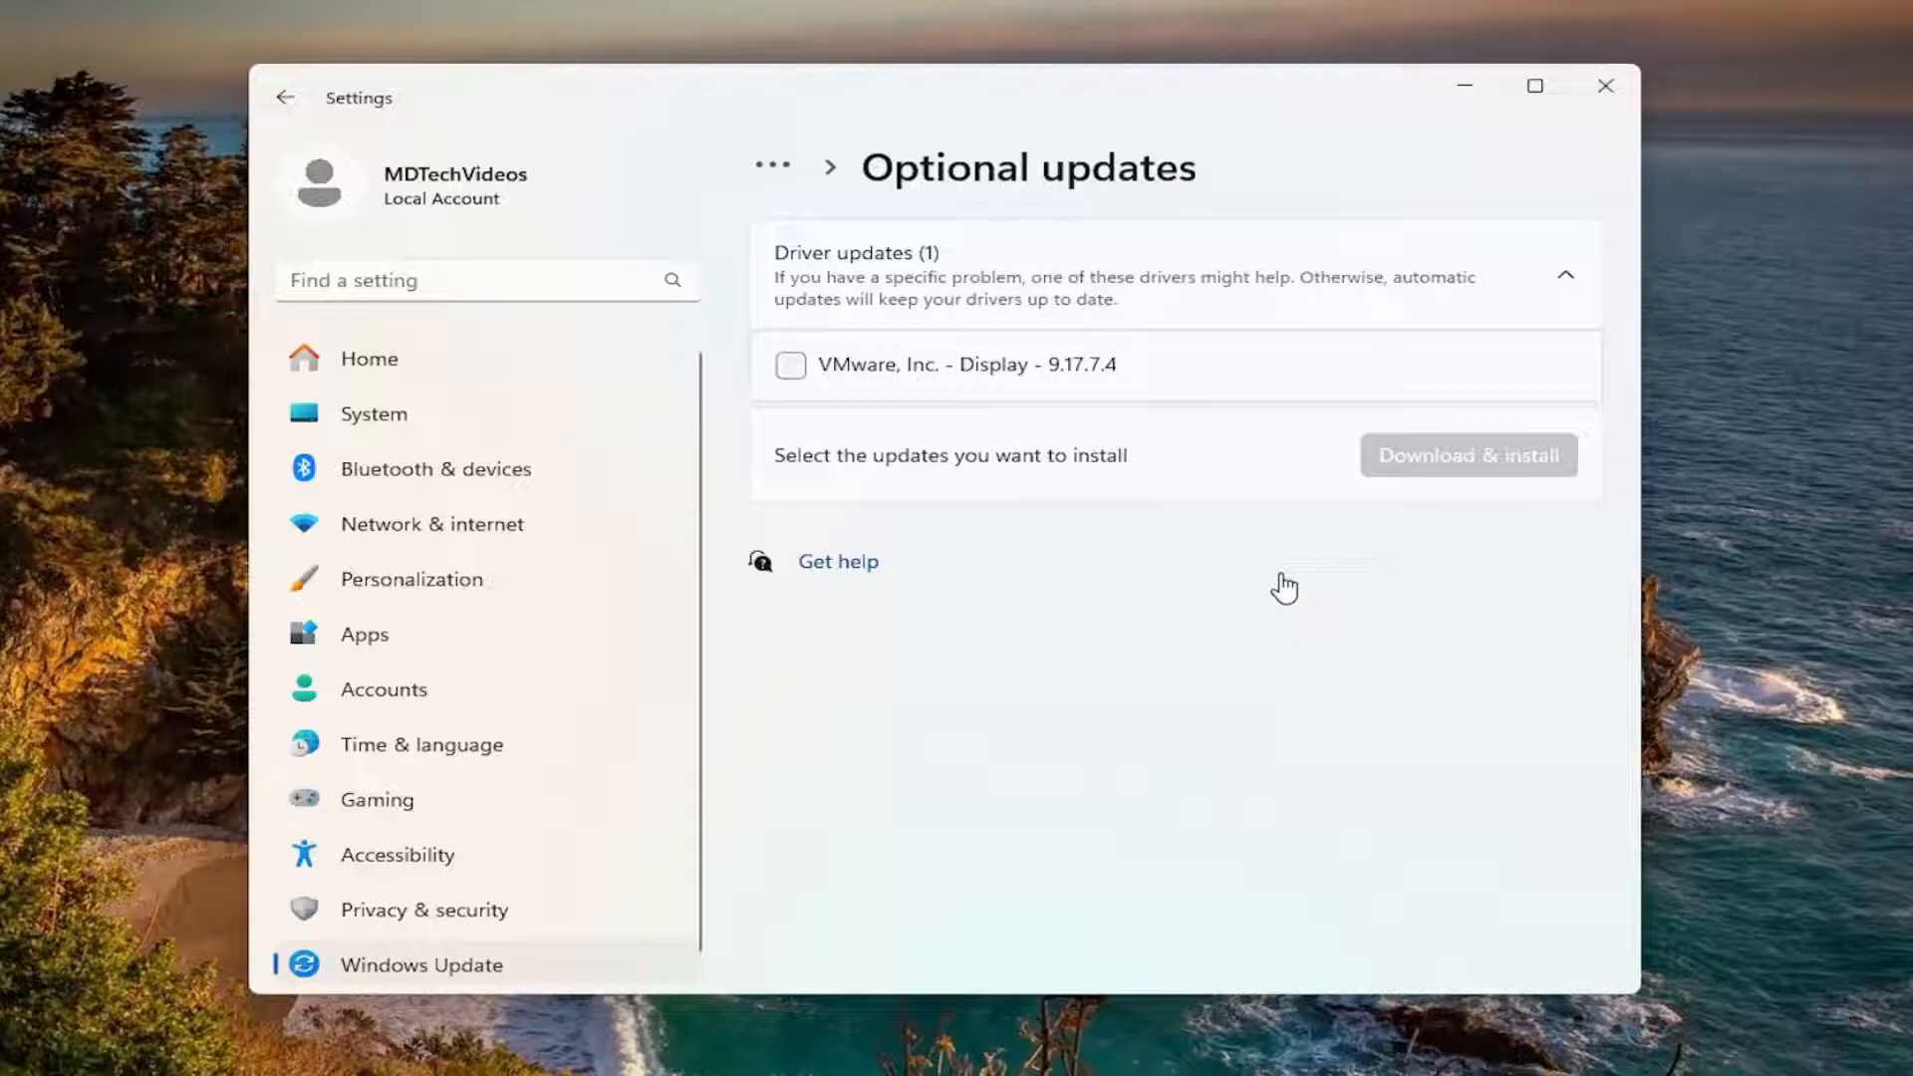
mouse_move(1281, 586)
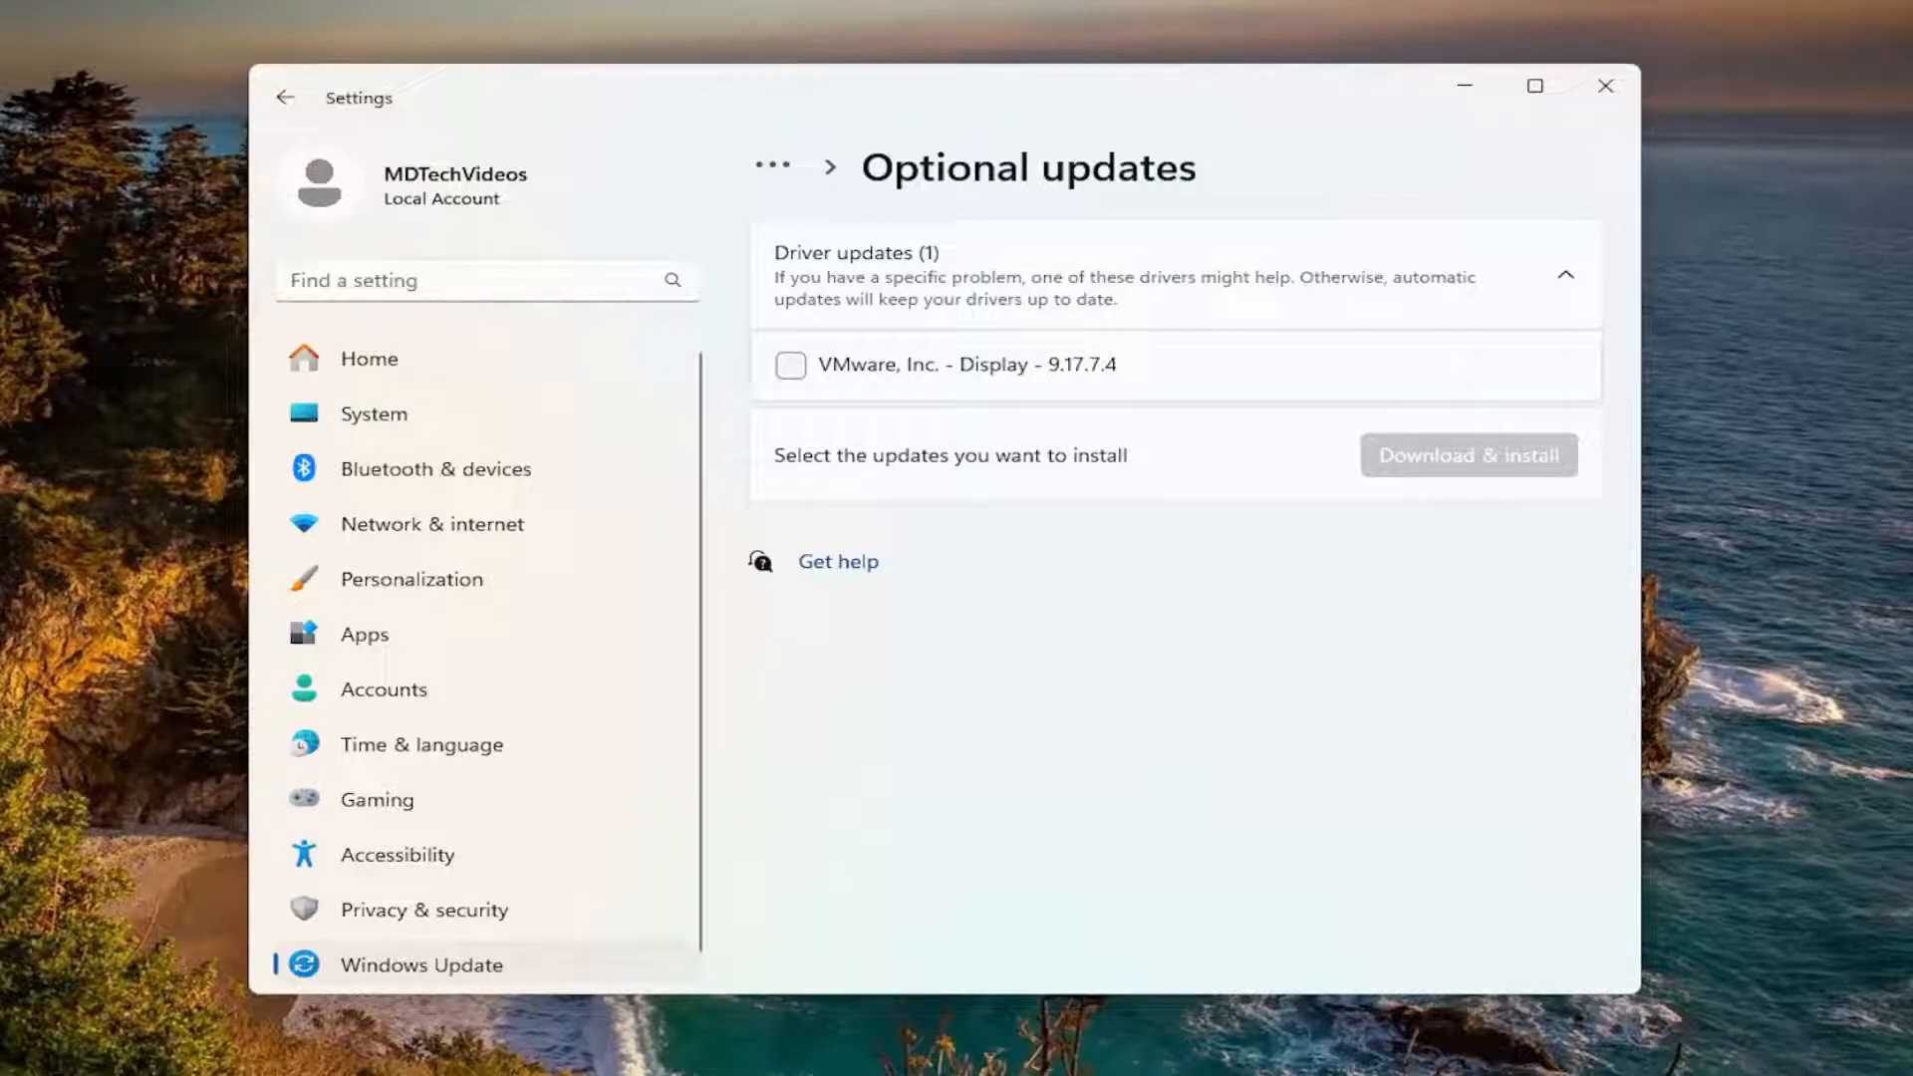
mouse_move(1239, 532)
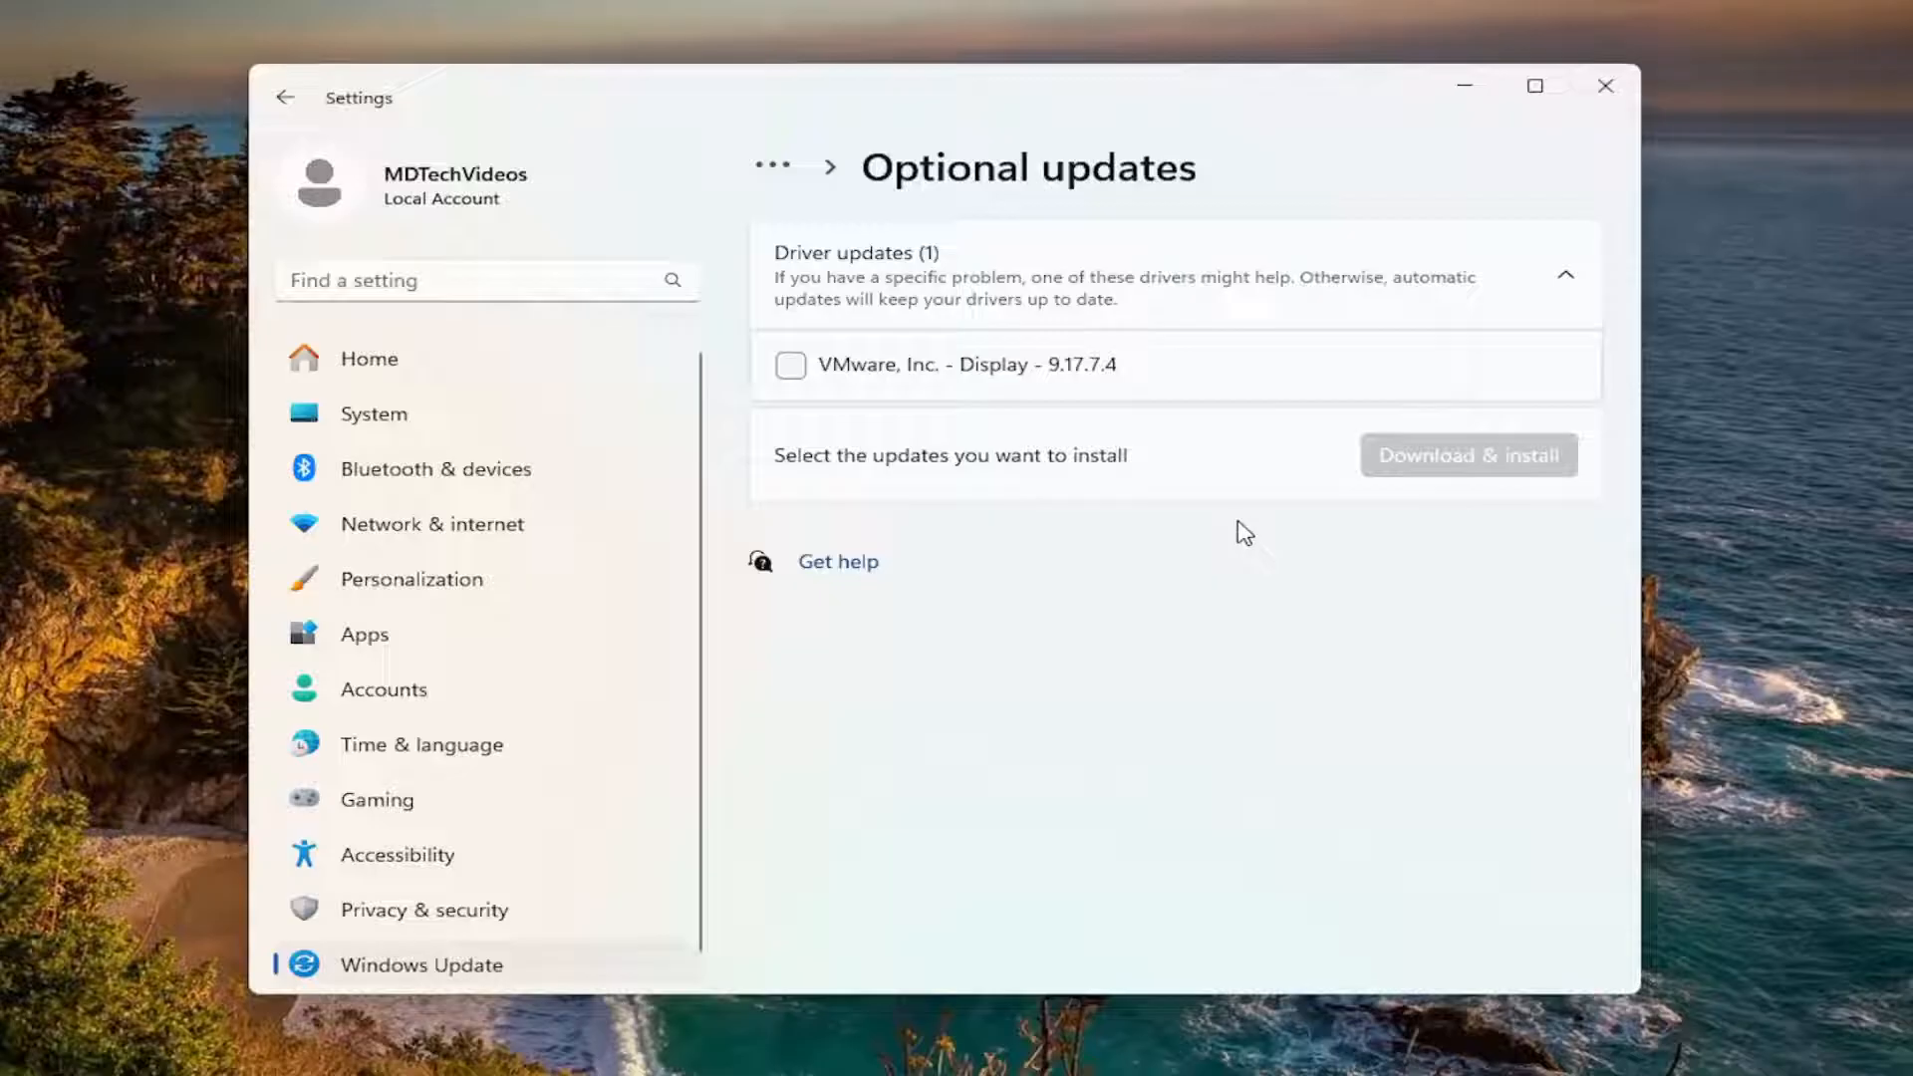
mouse_move(1492, 20)
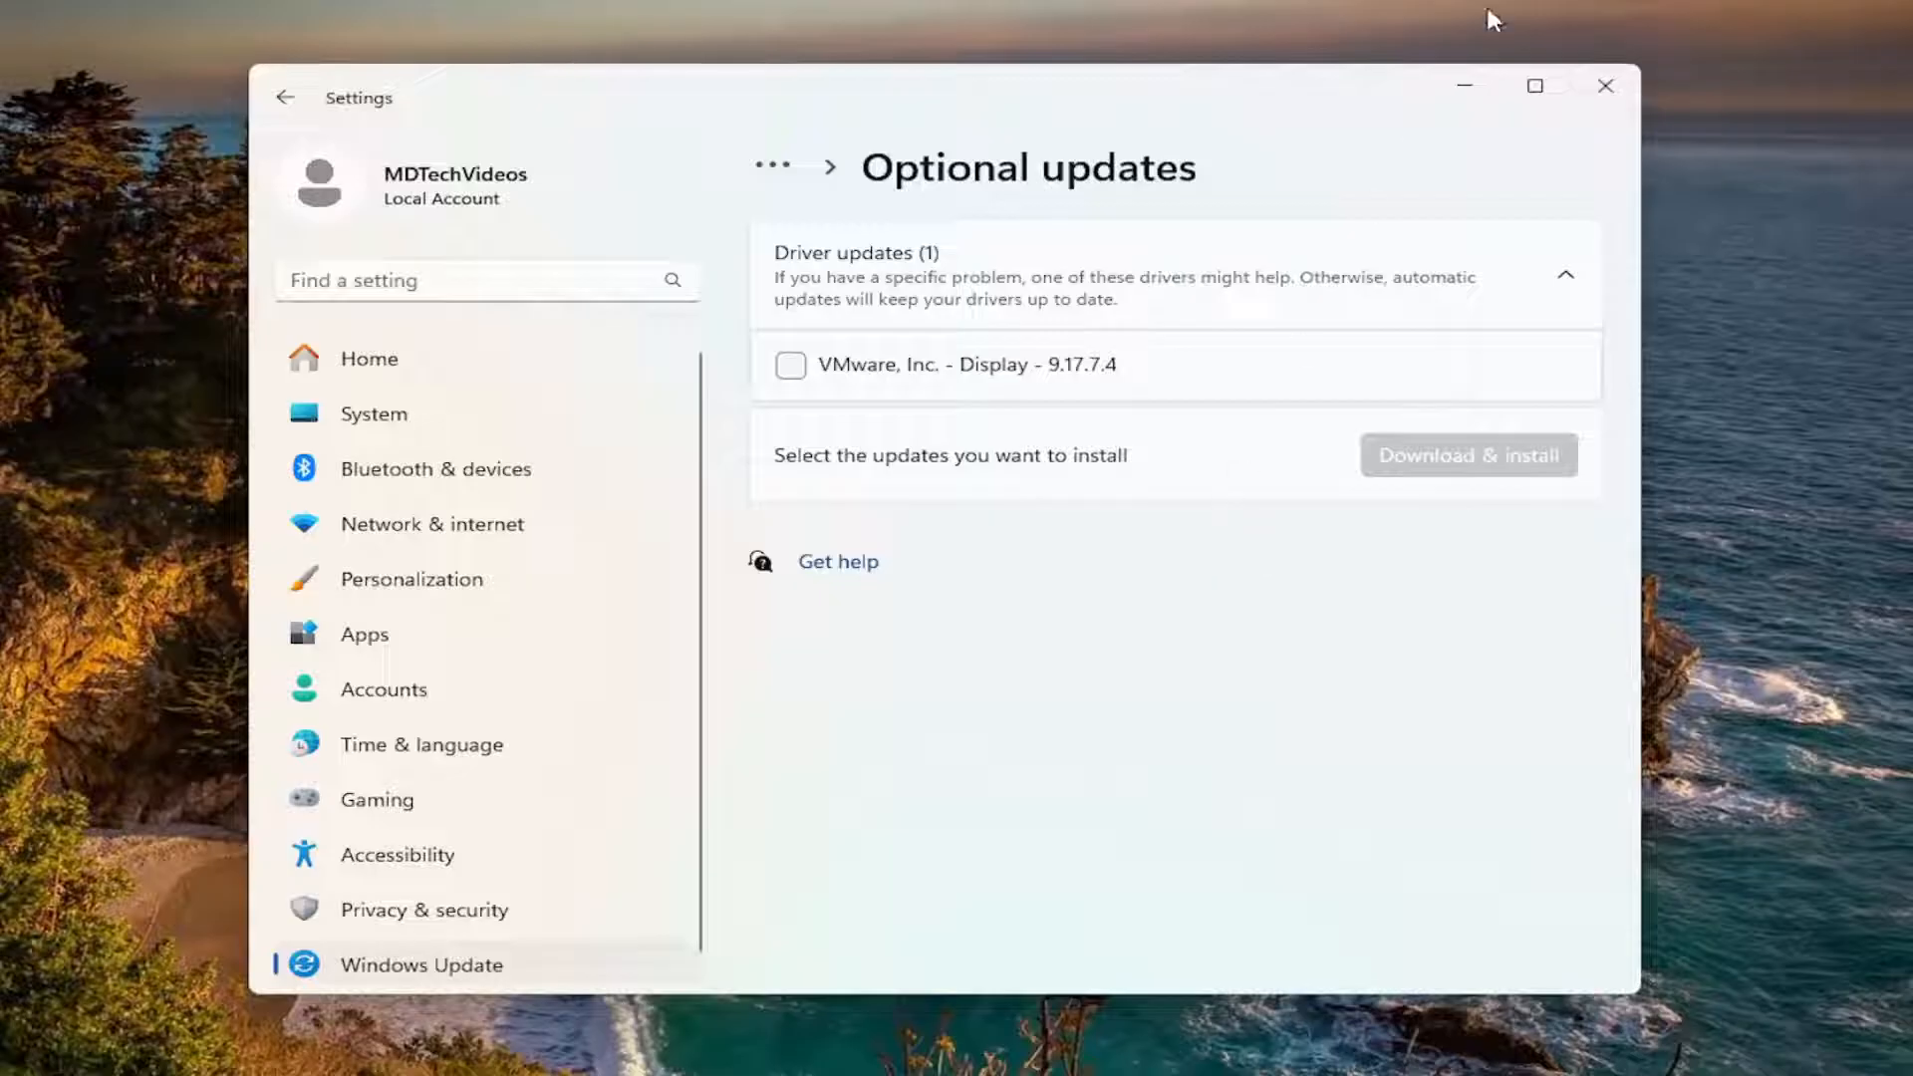
click(1585, 99)
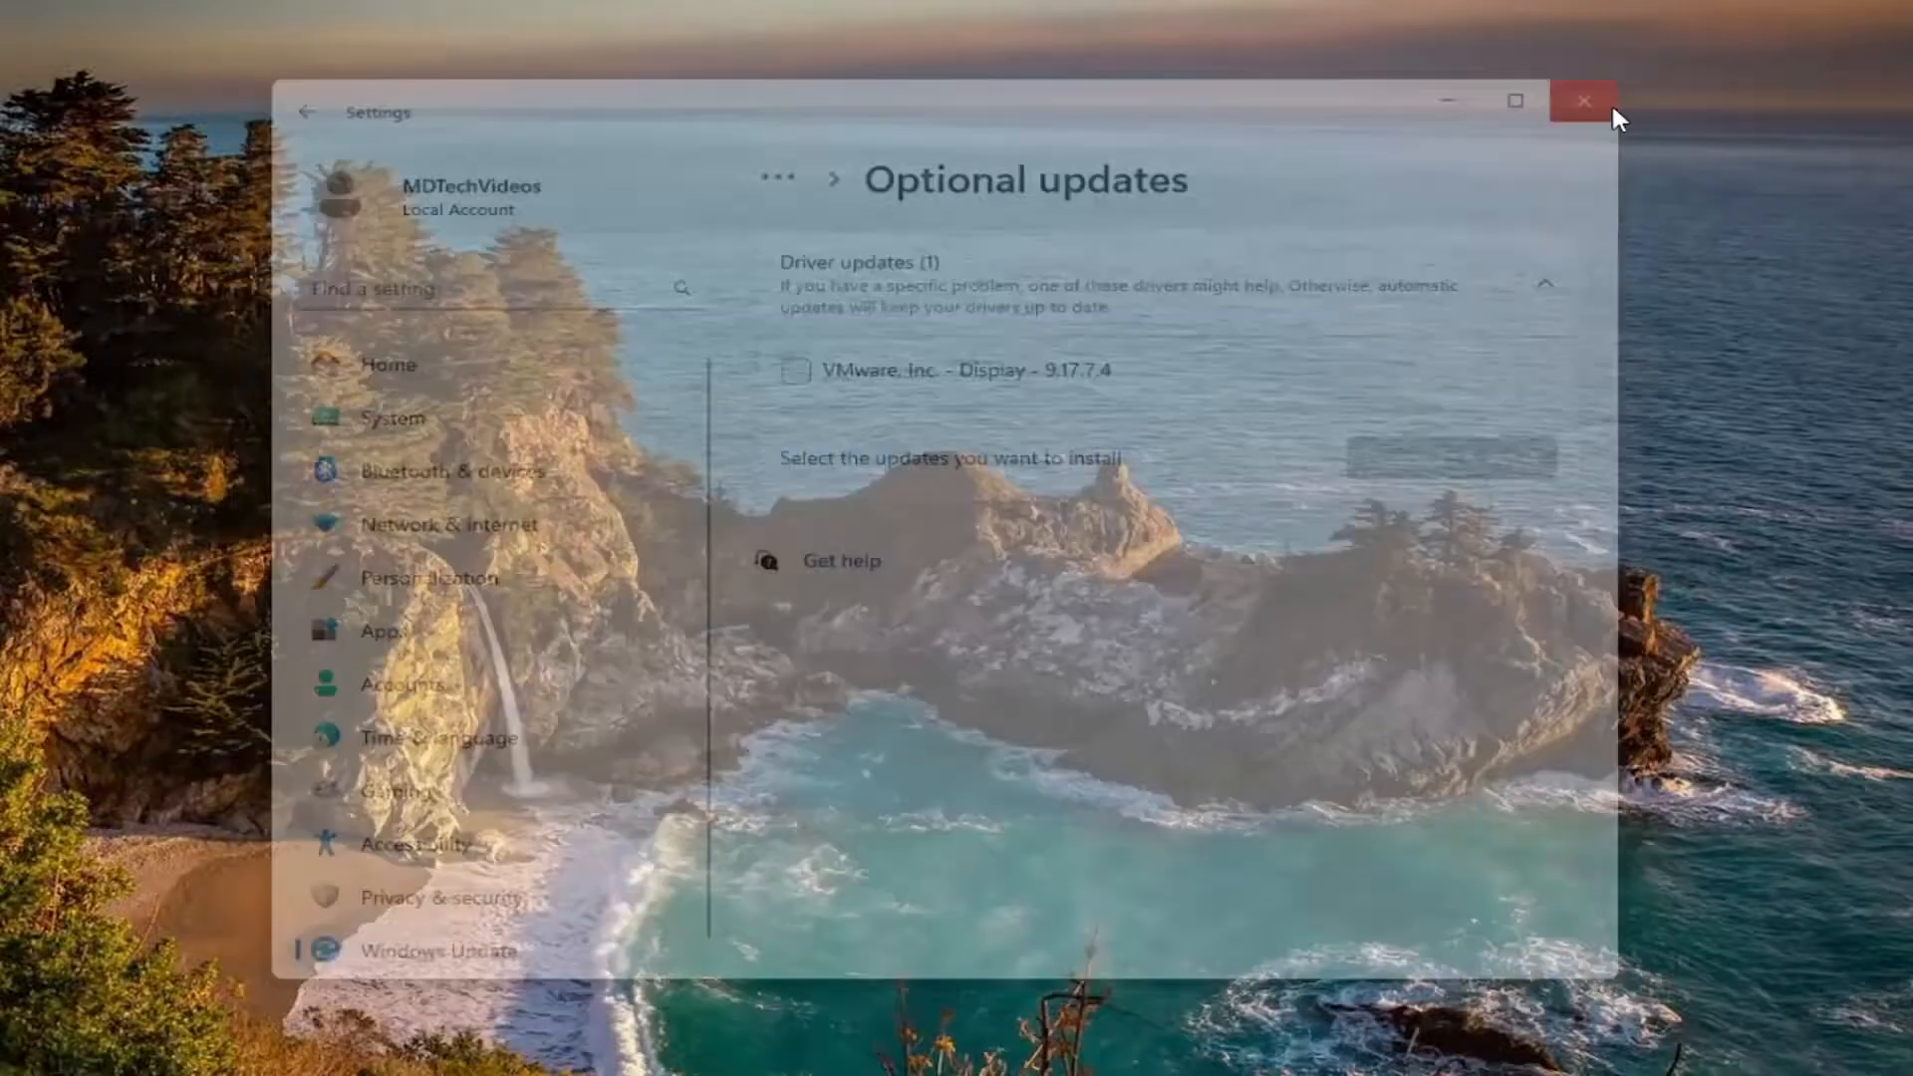
- Enable Show hidden devices and expand Human Interface Devices to list both USB Input Devices
click(1584, 102)
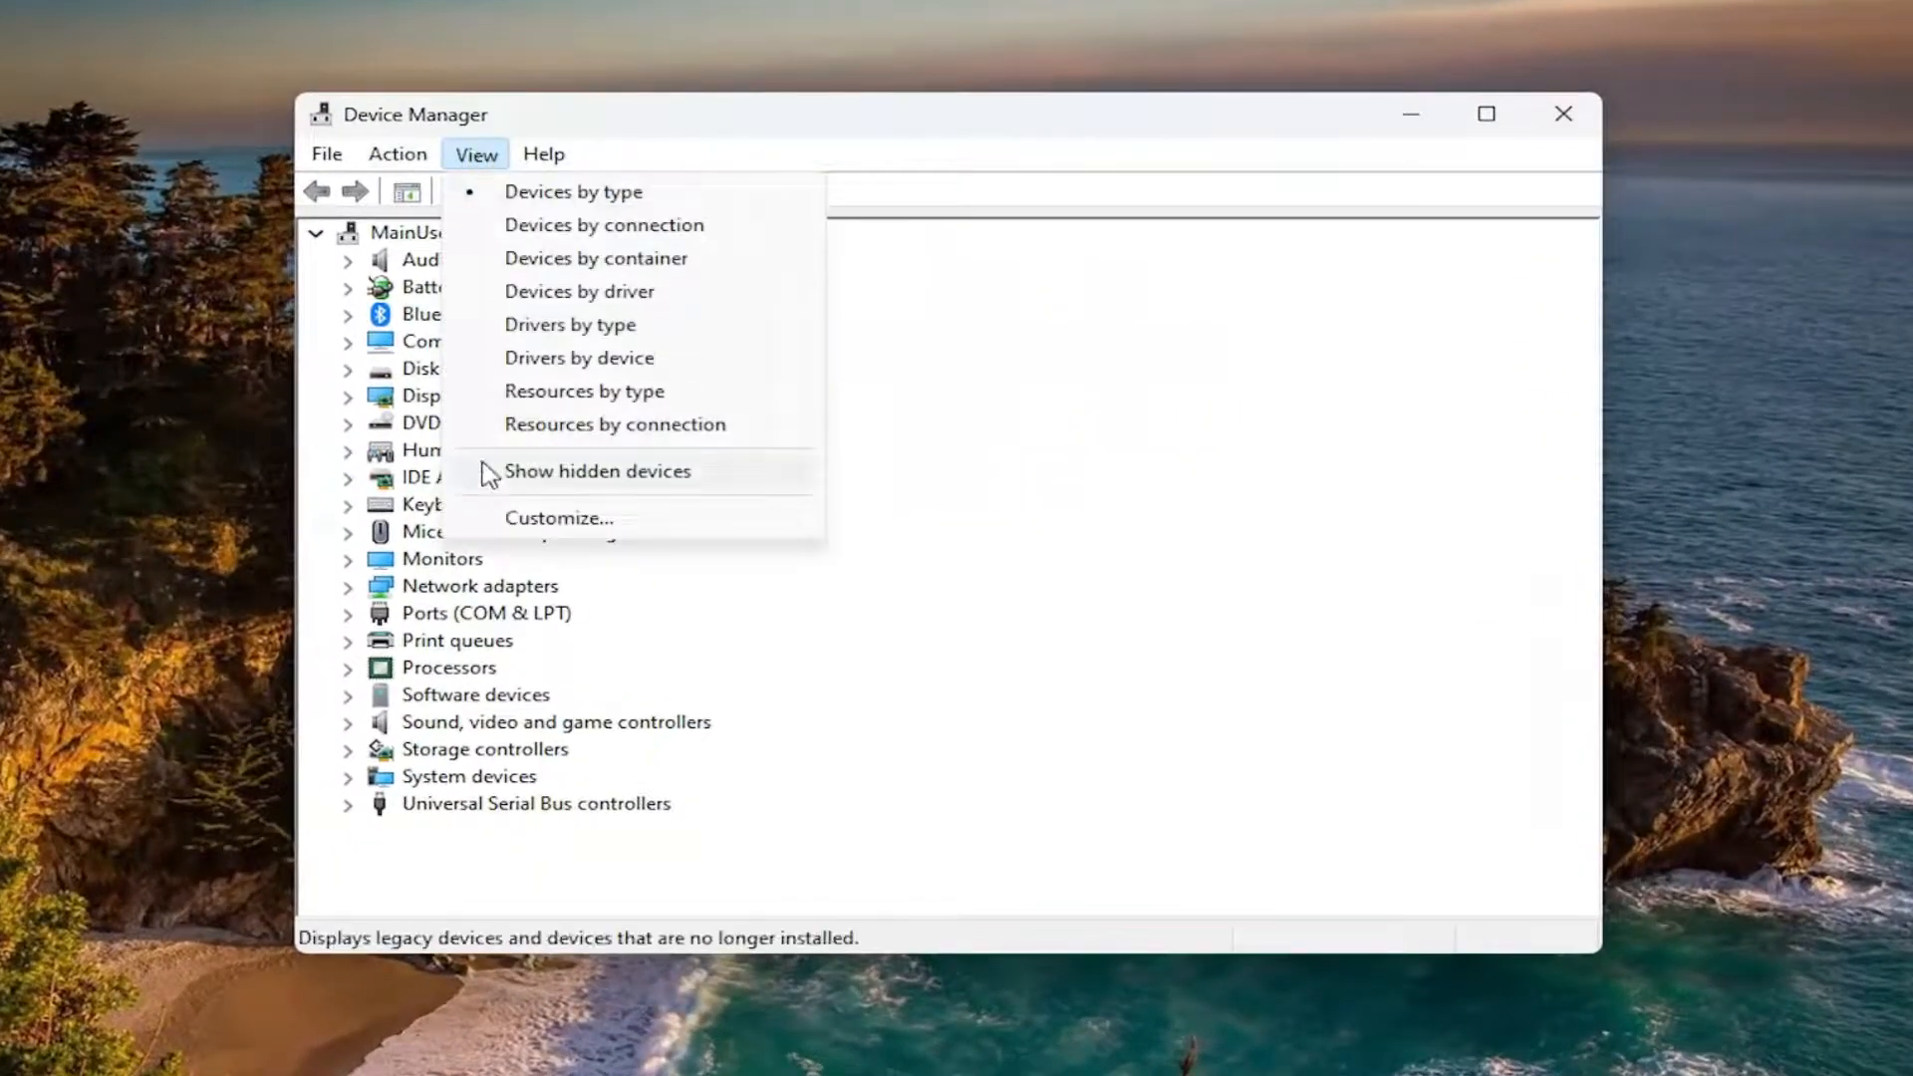
mouse_move(542, 488)
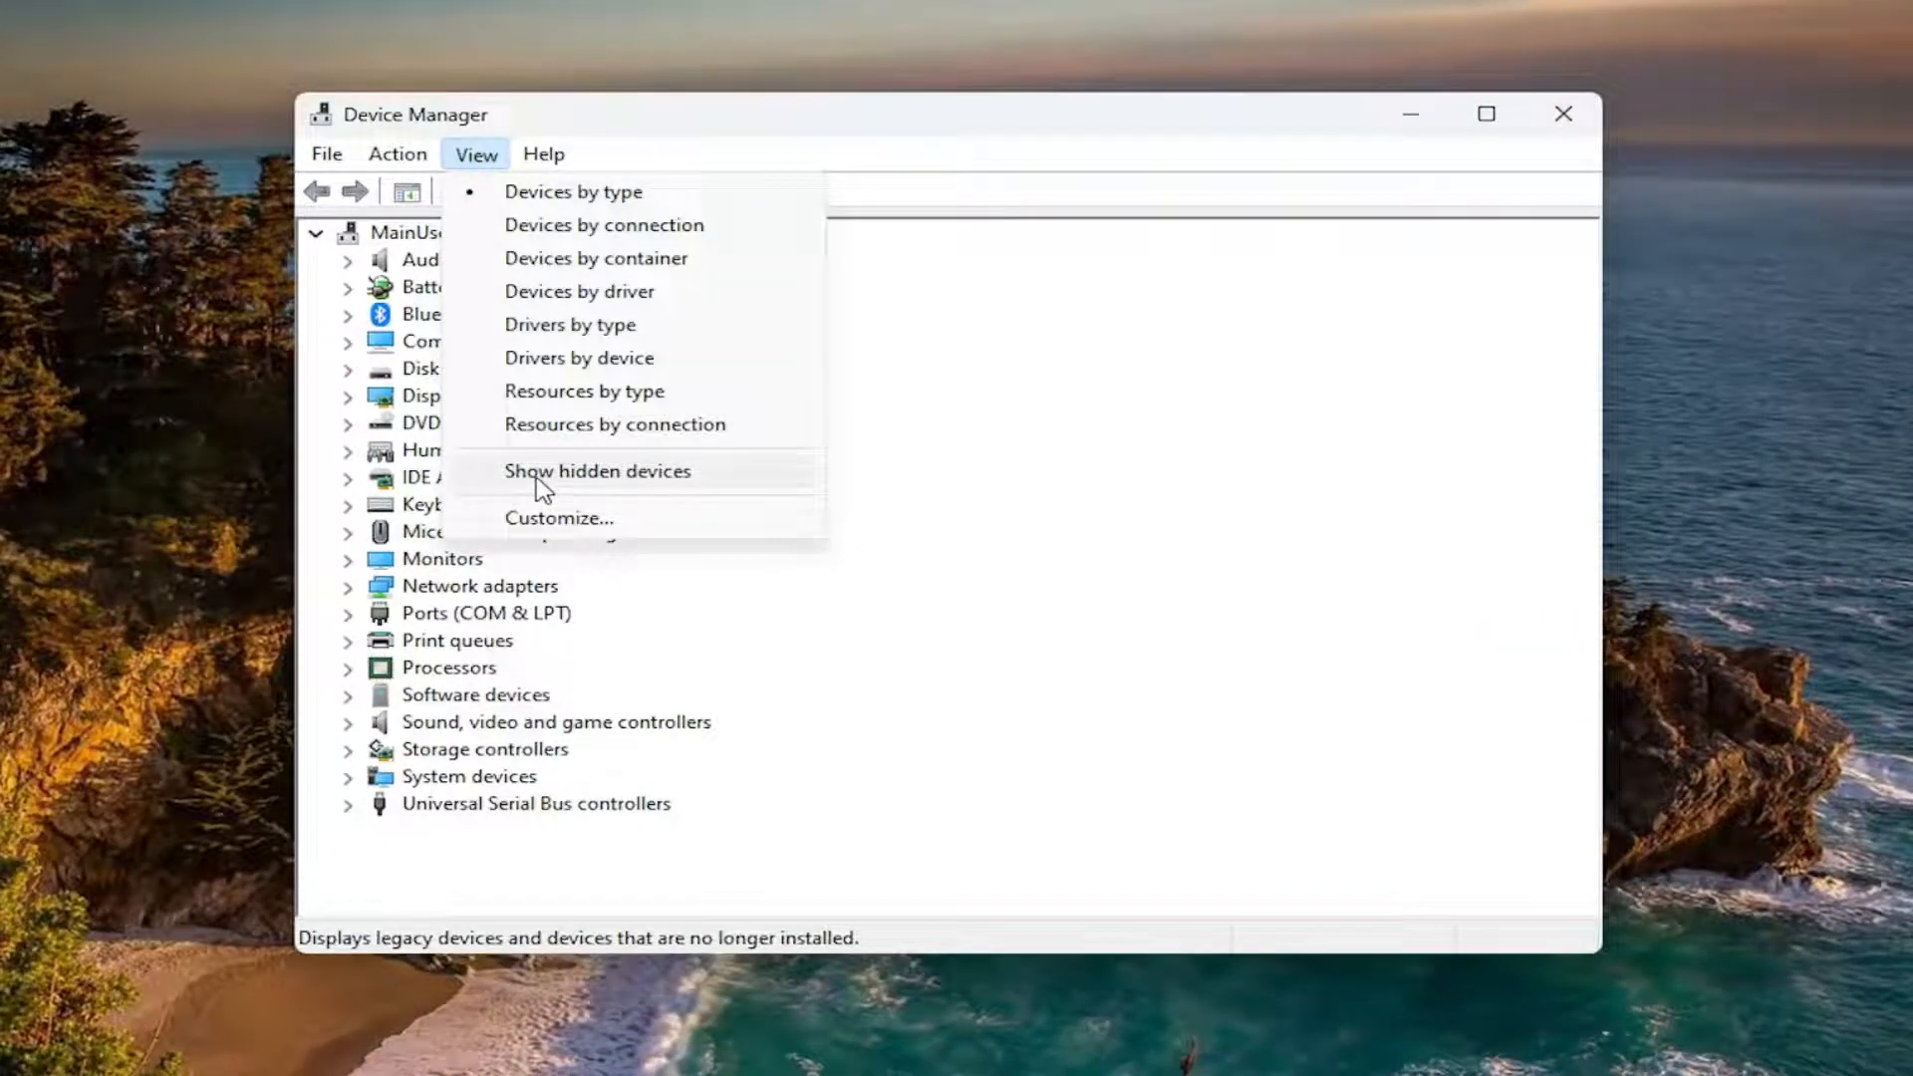
click(596, 470)
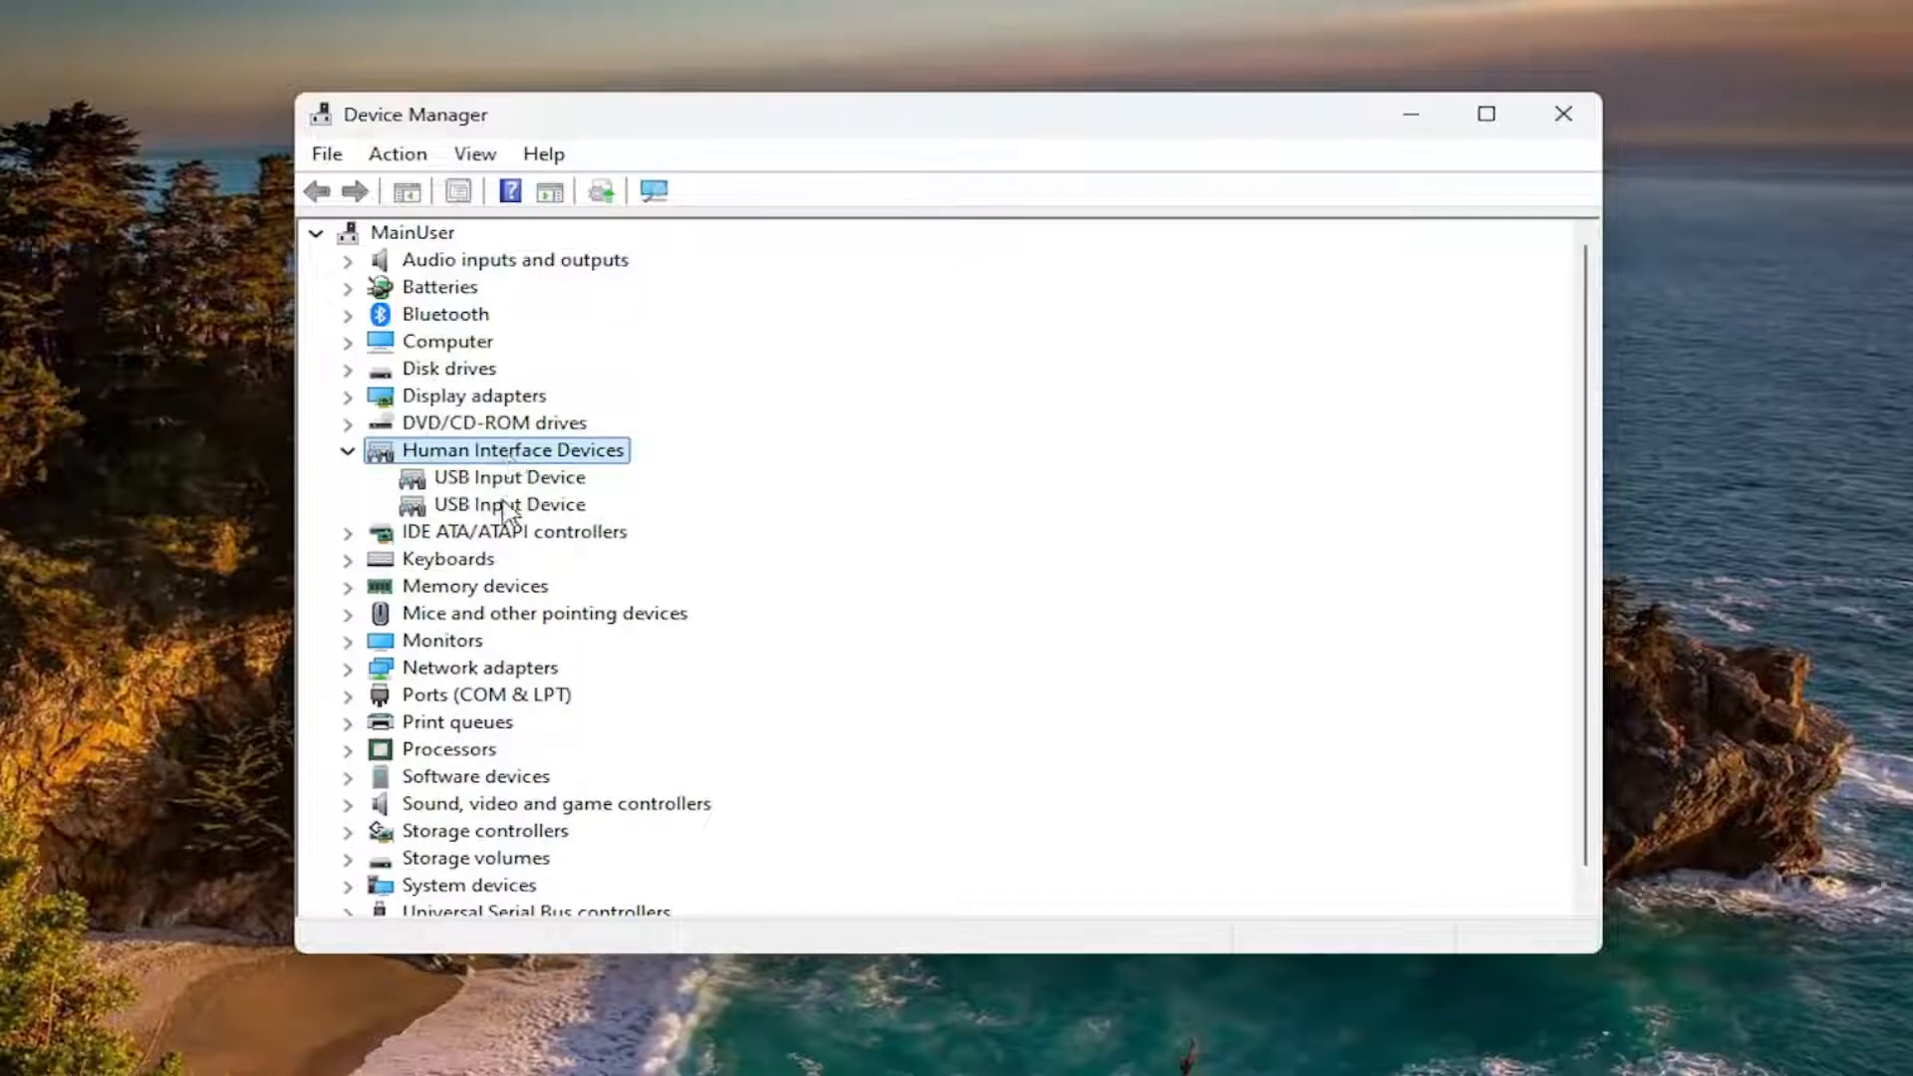
mouse_move(493, 494)
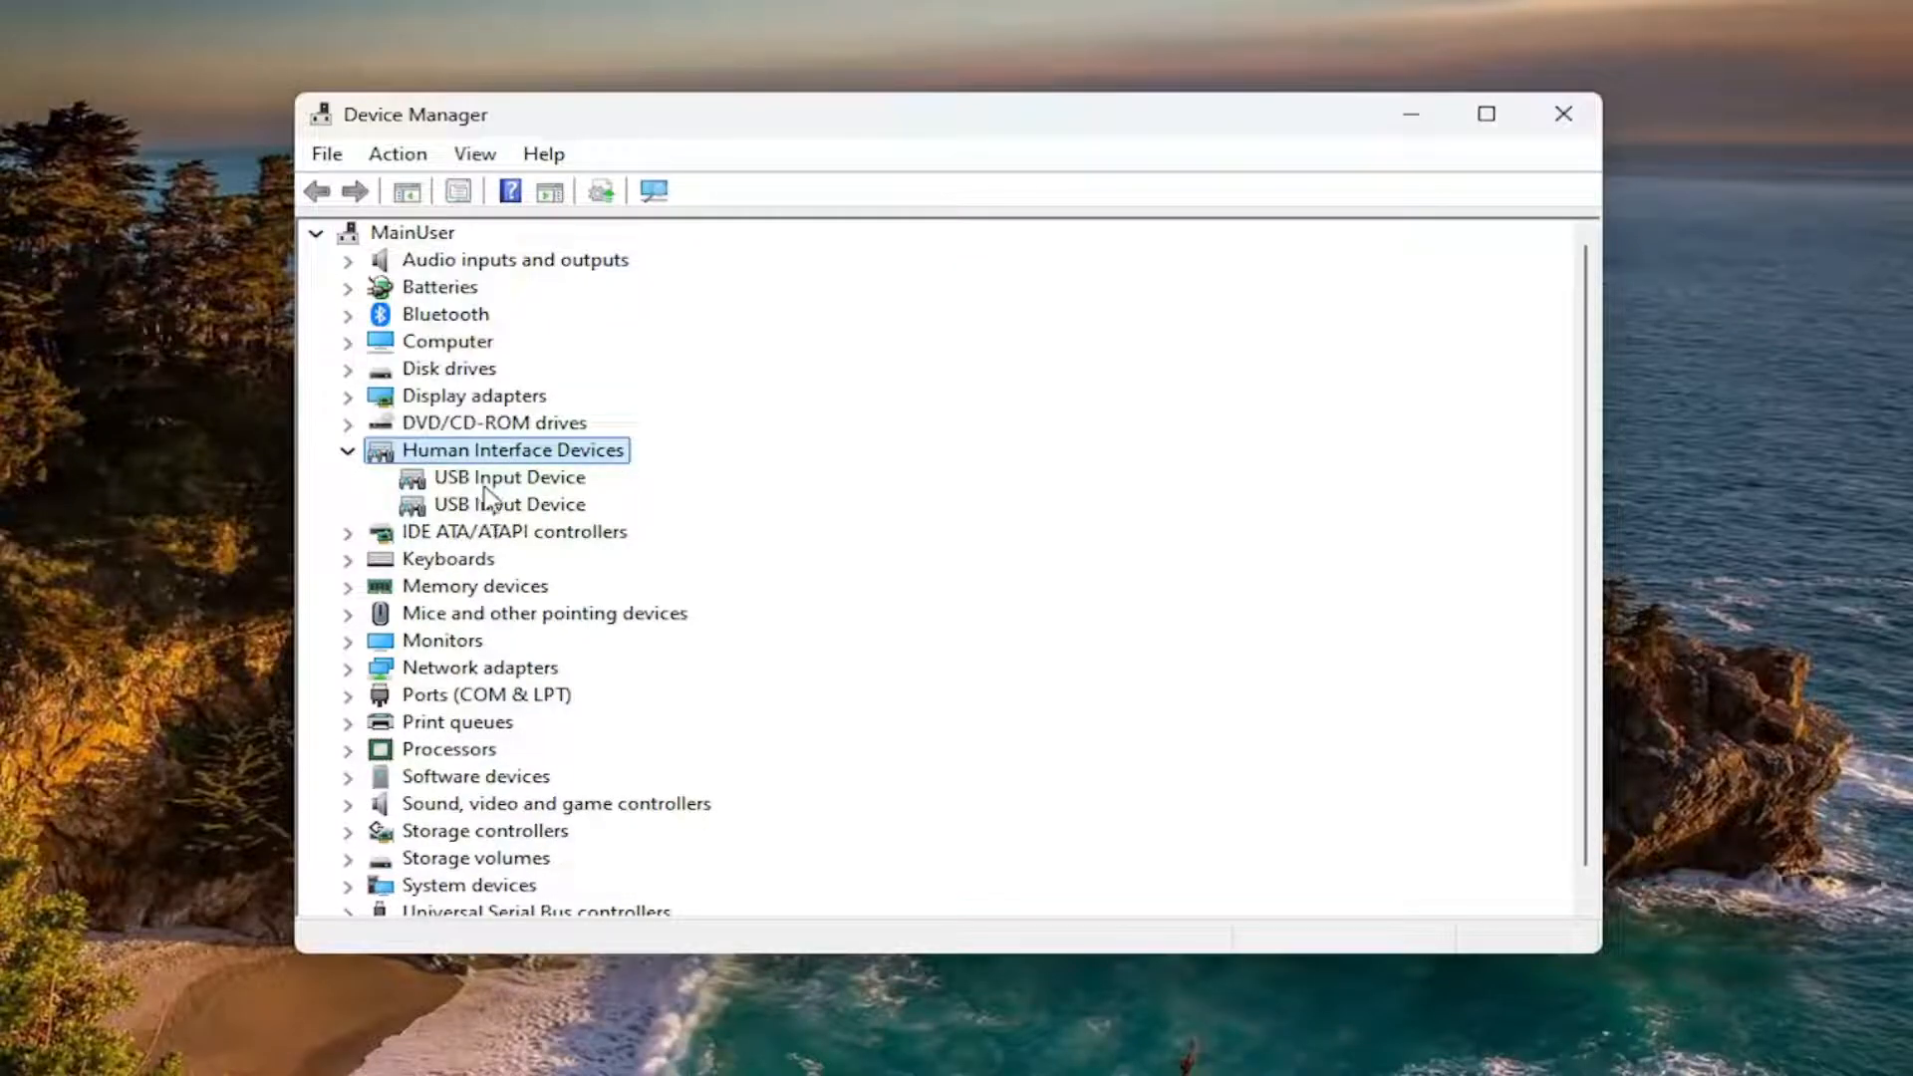
- Reinstall the first USB Input Device's driver from the compatible drivers already on this computer
right_click(510, 476)
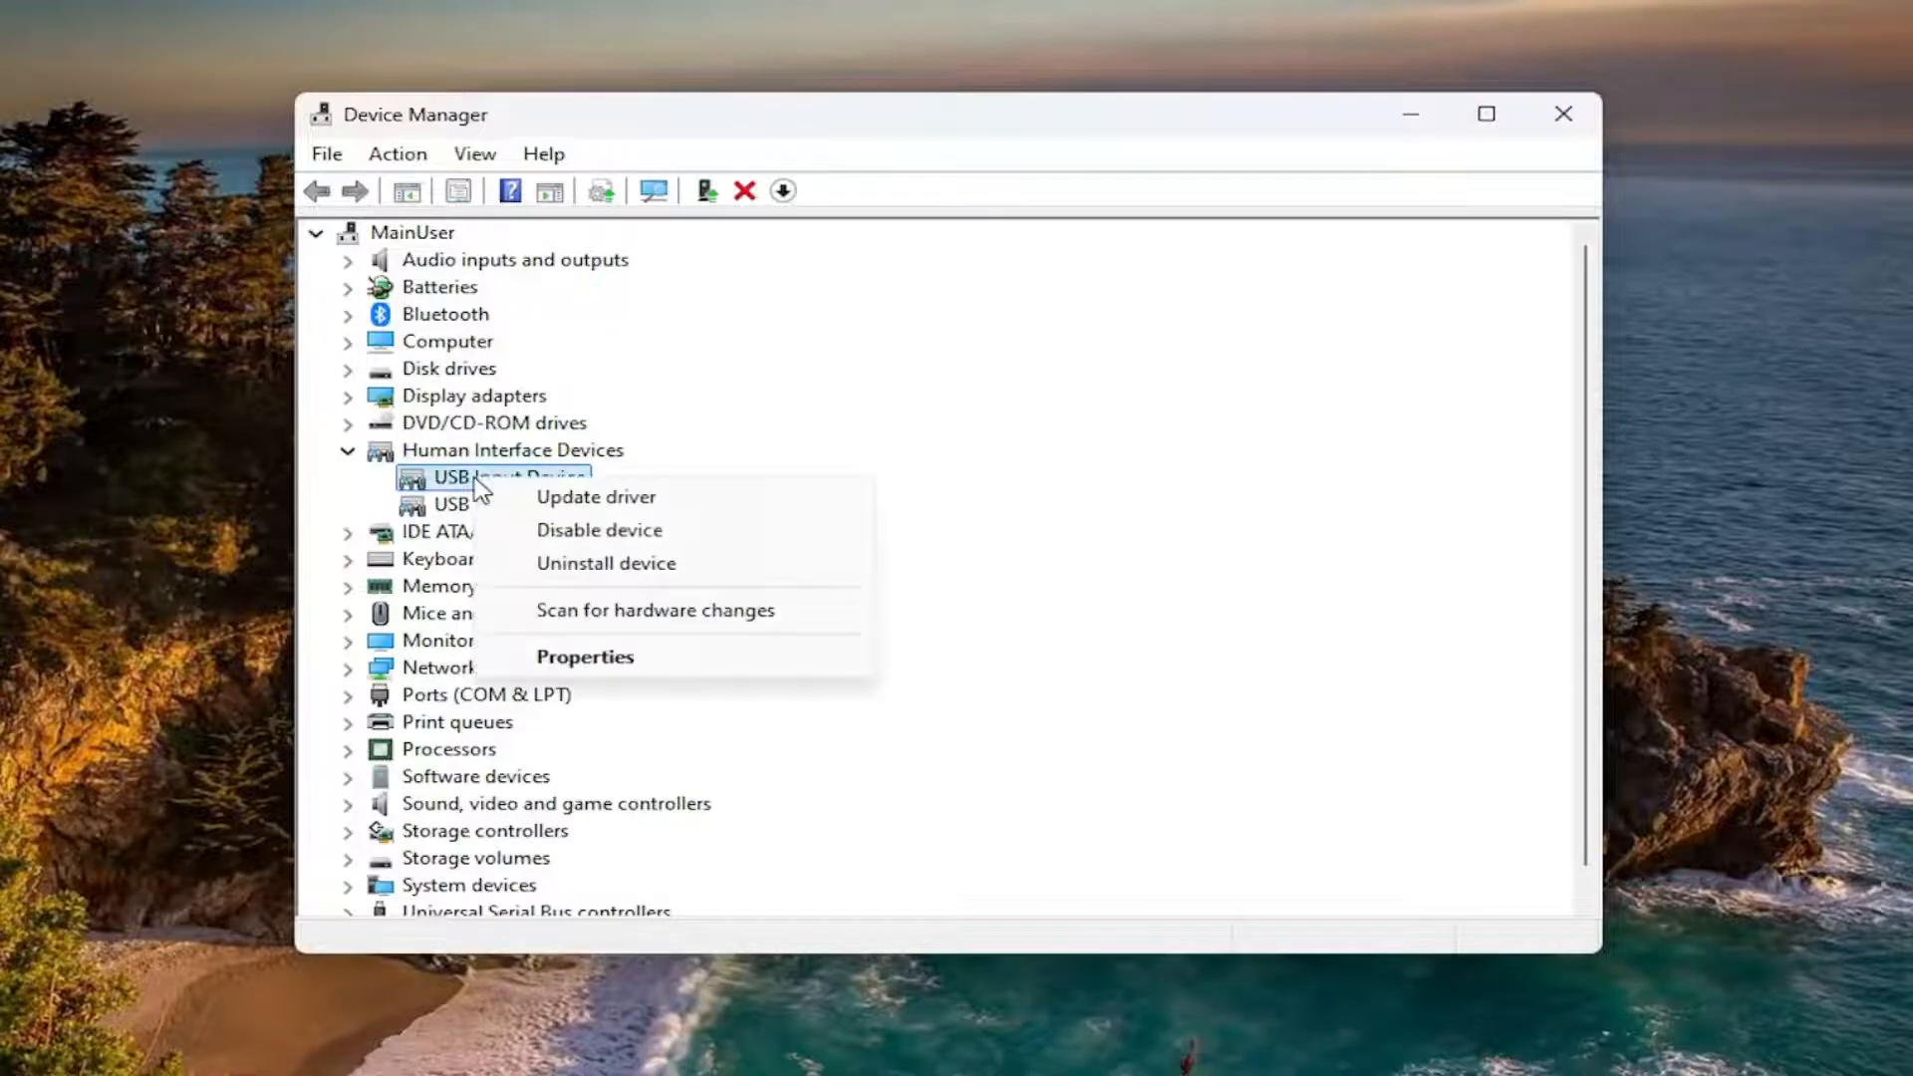
click(595, 496)
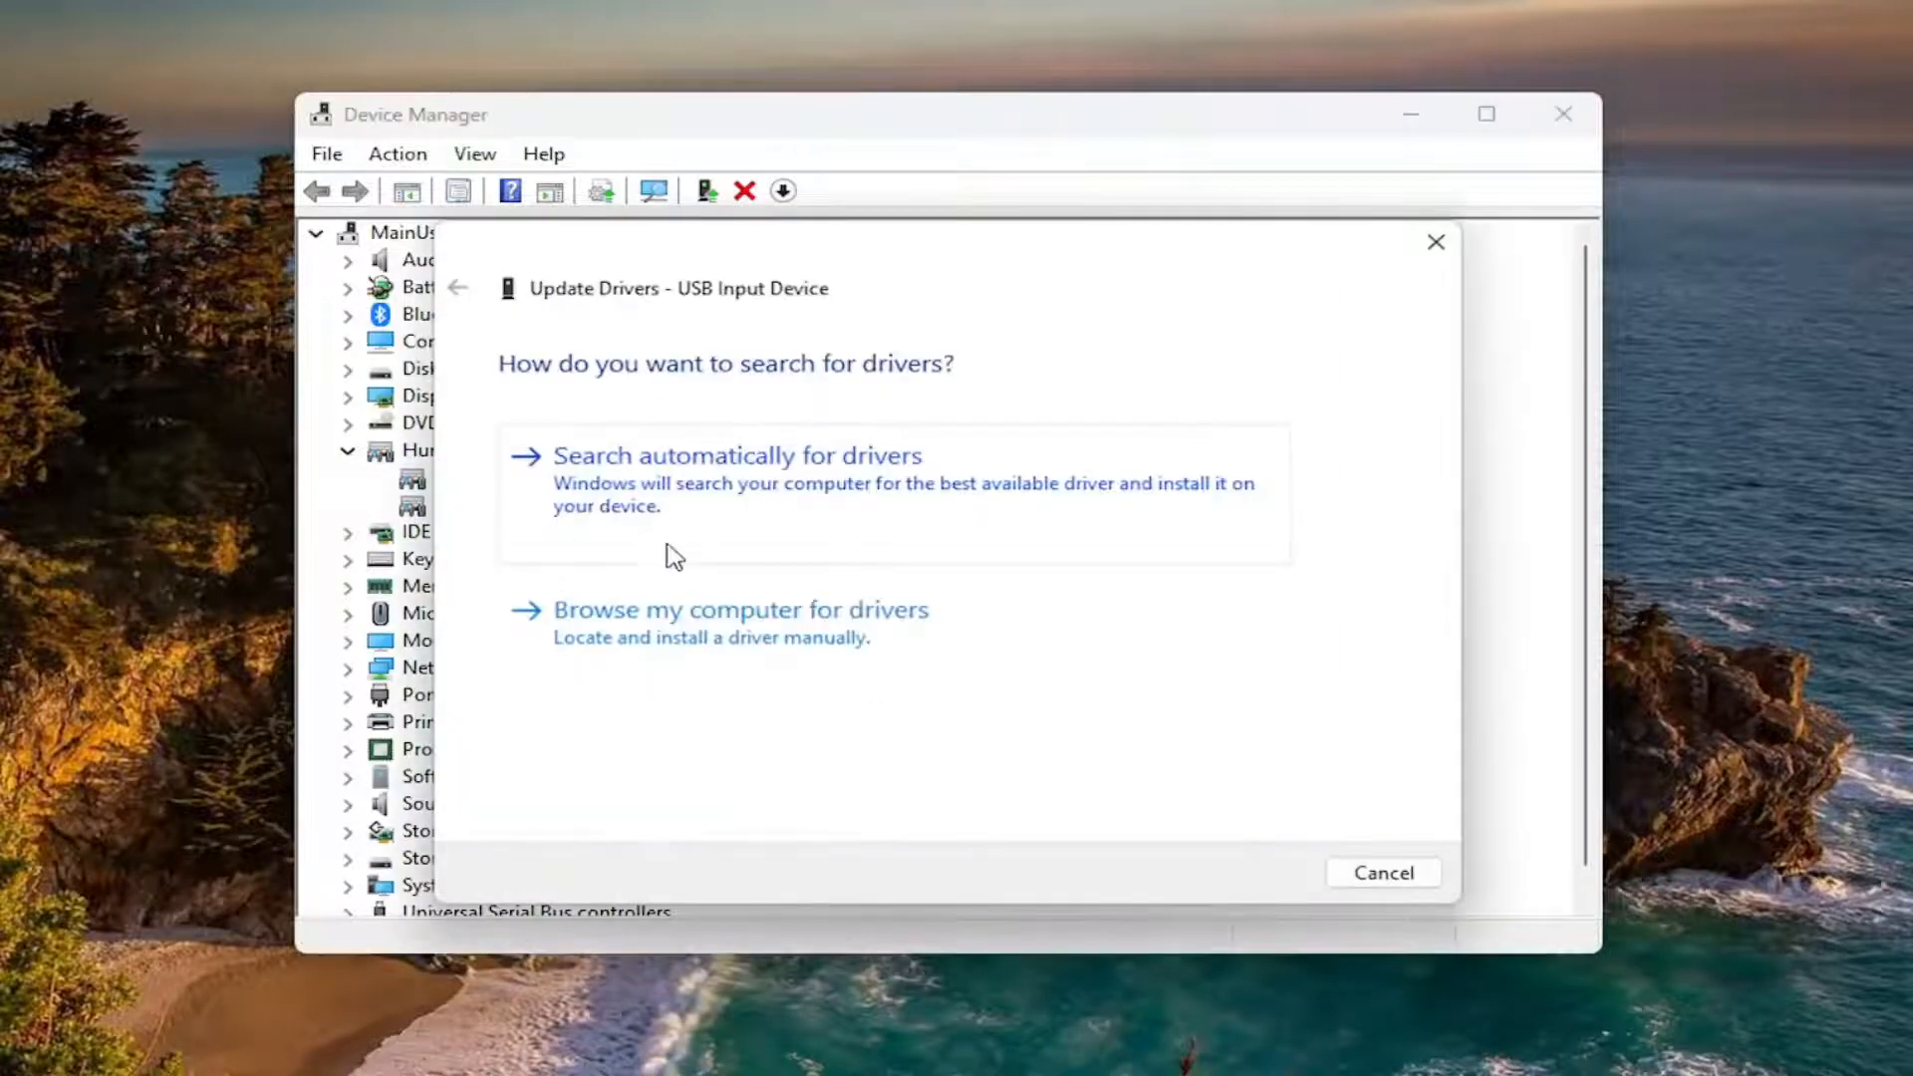
click(737, 610)
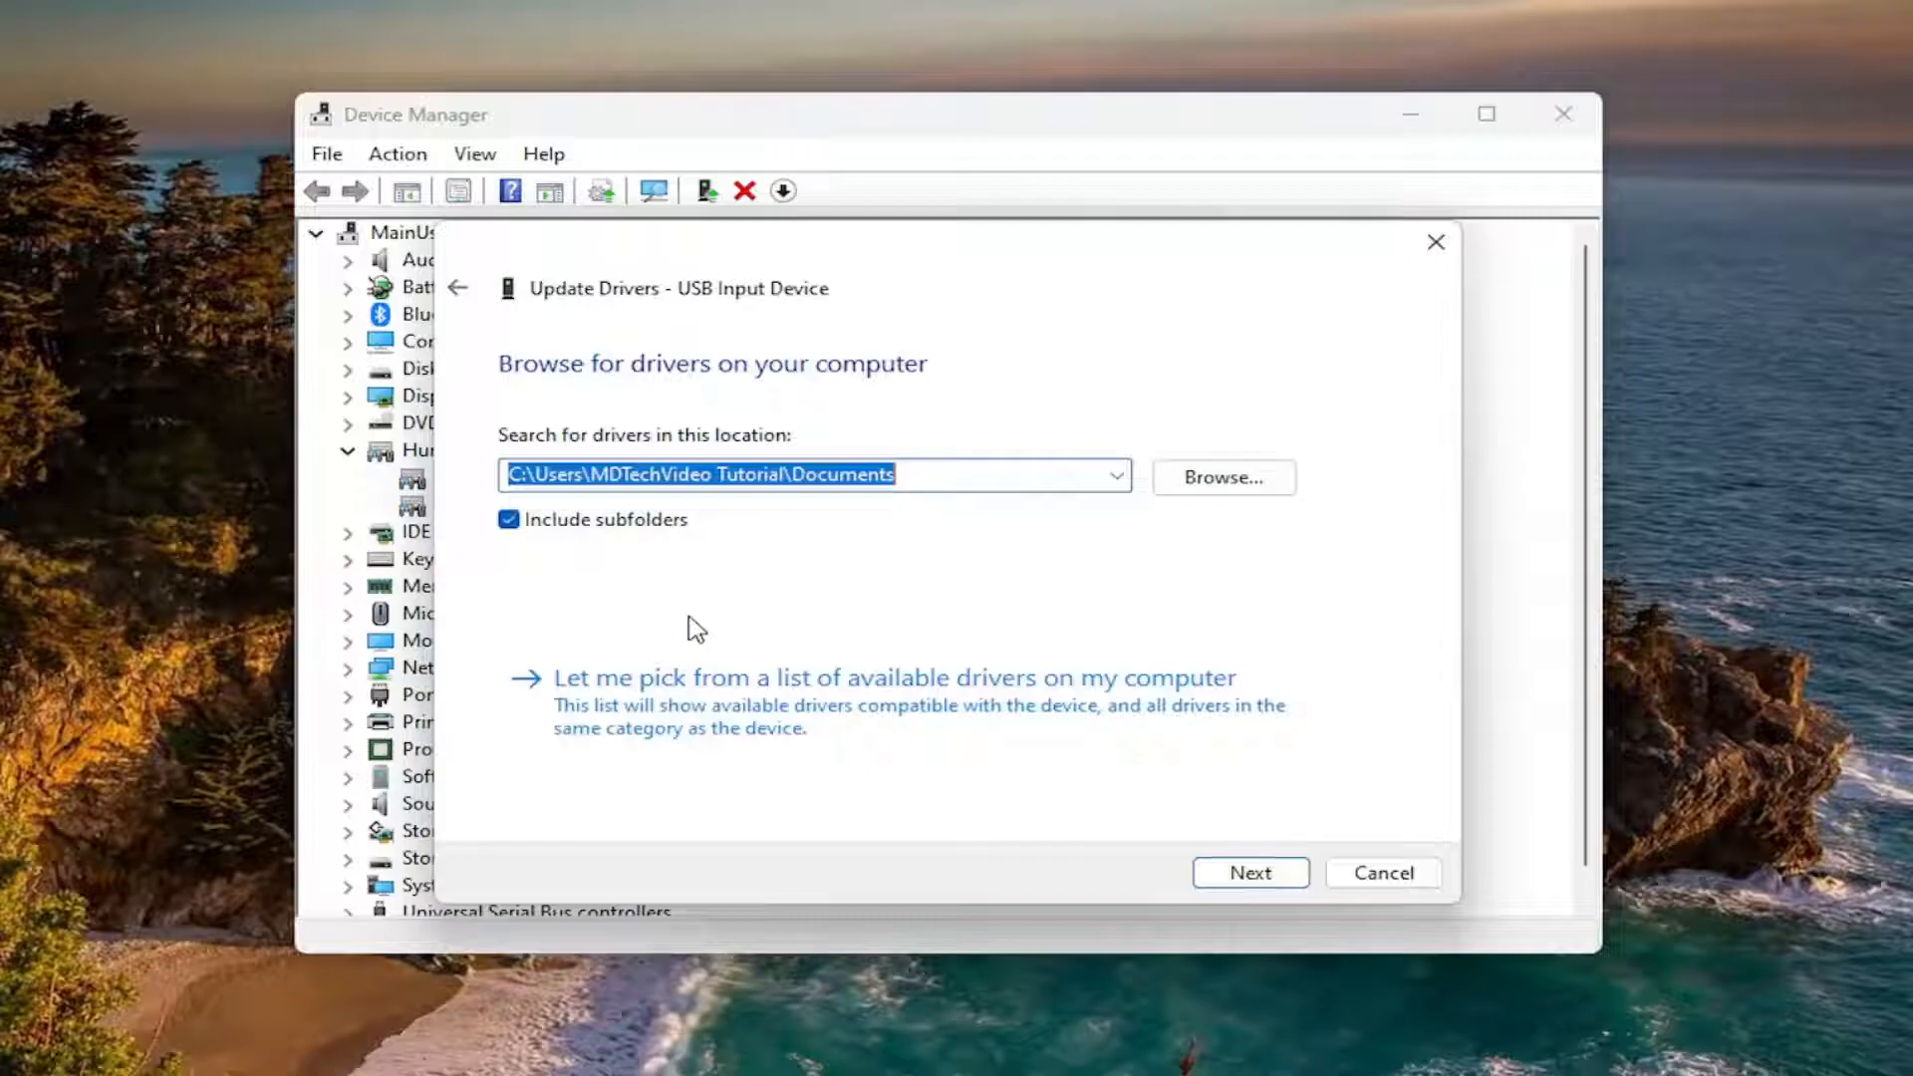
mouse_move(1104, 706)
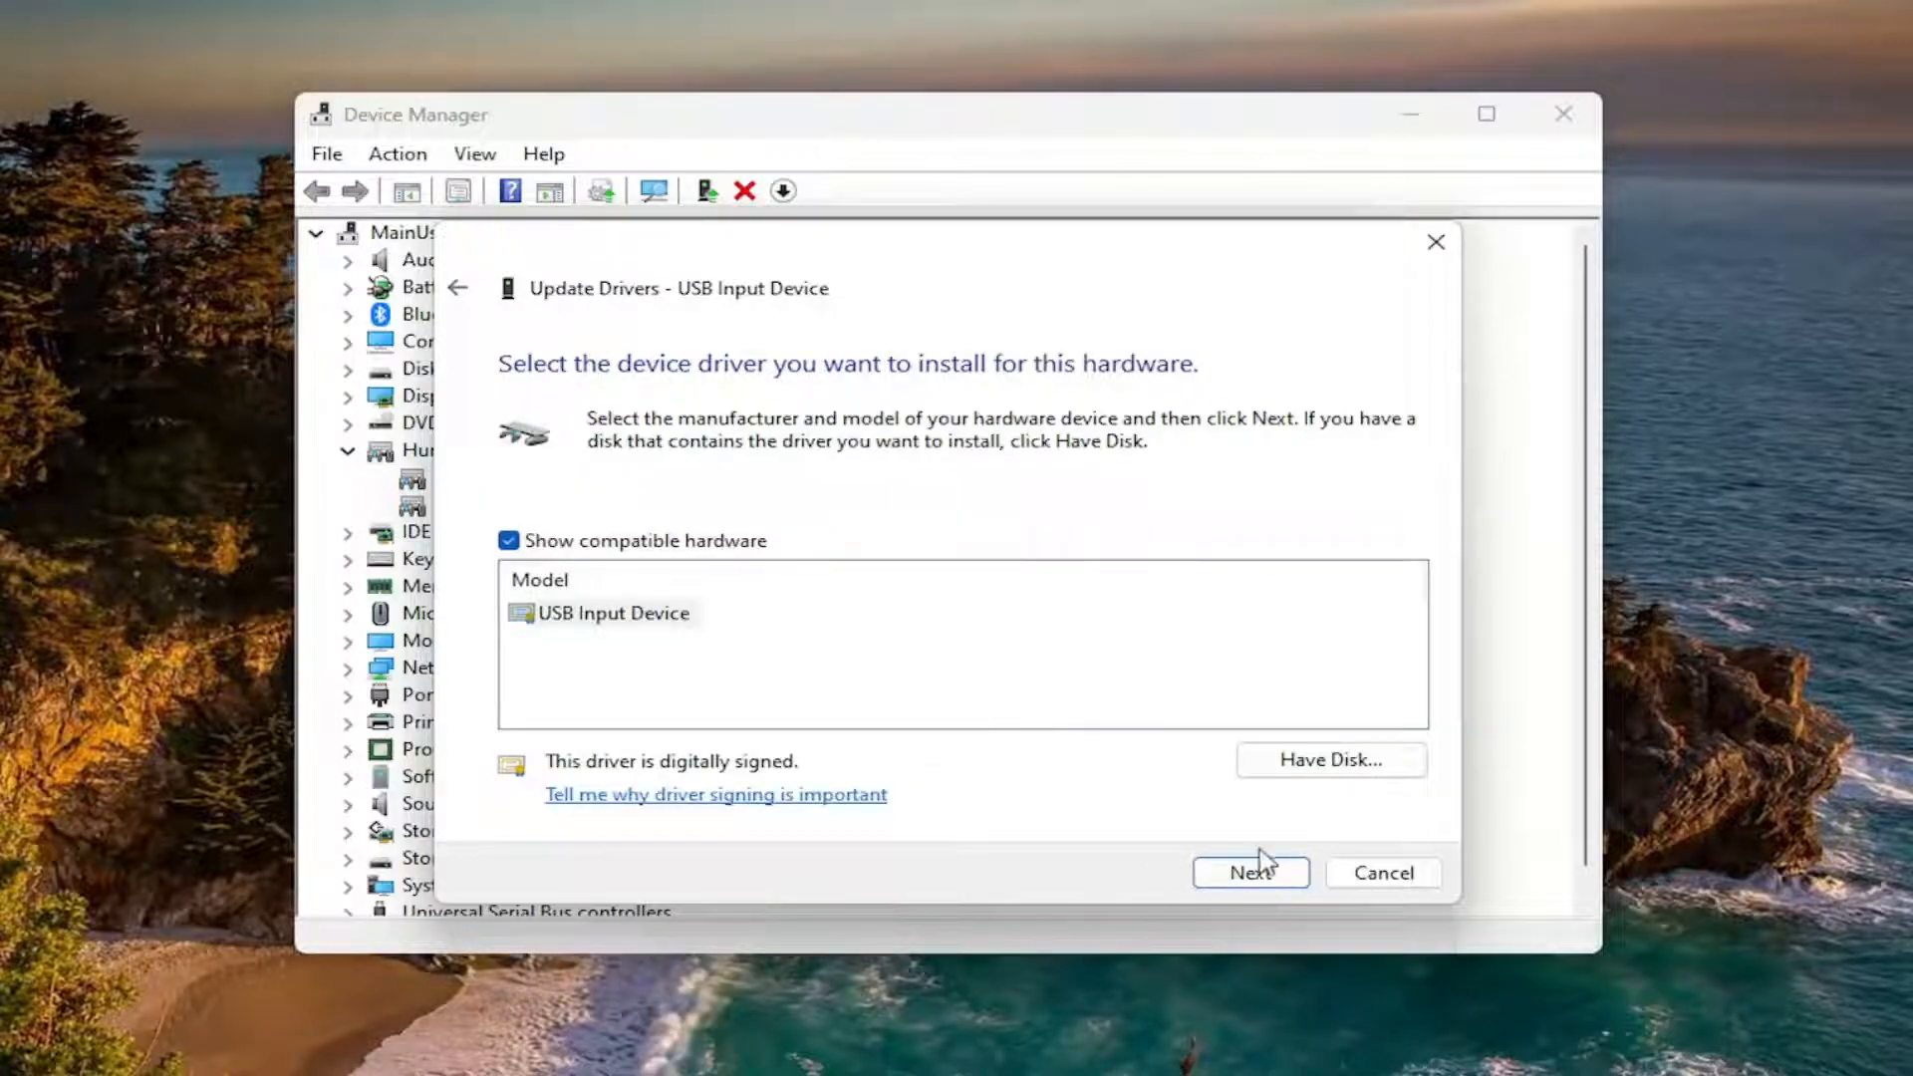
click(1250, 873)
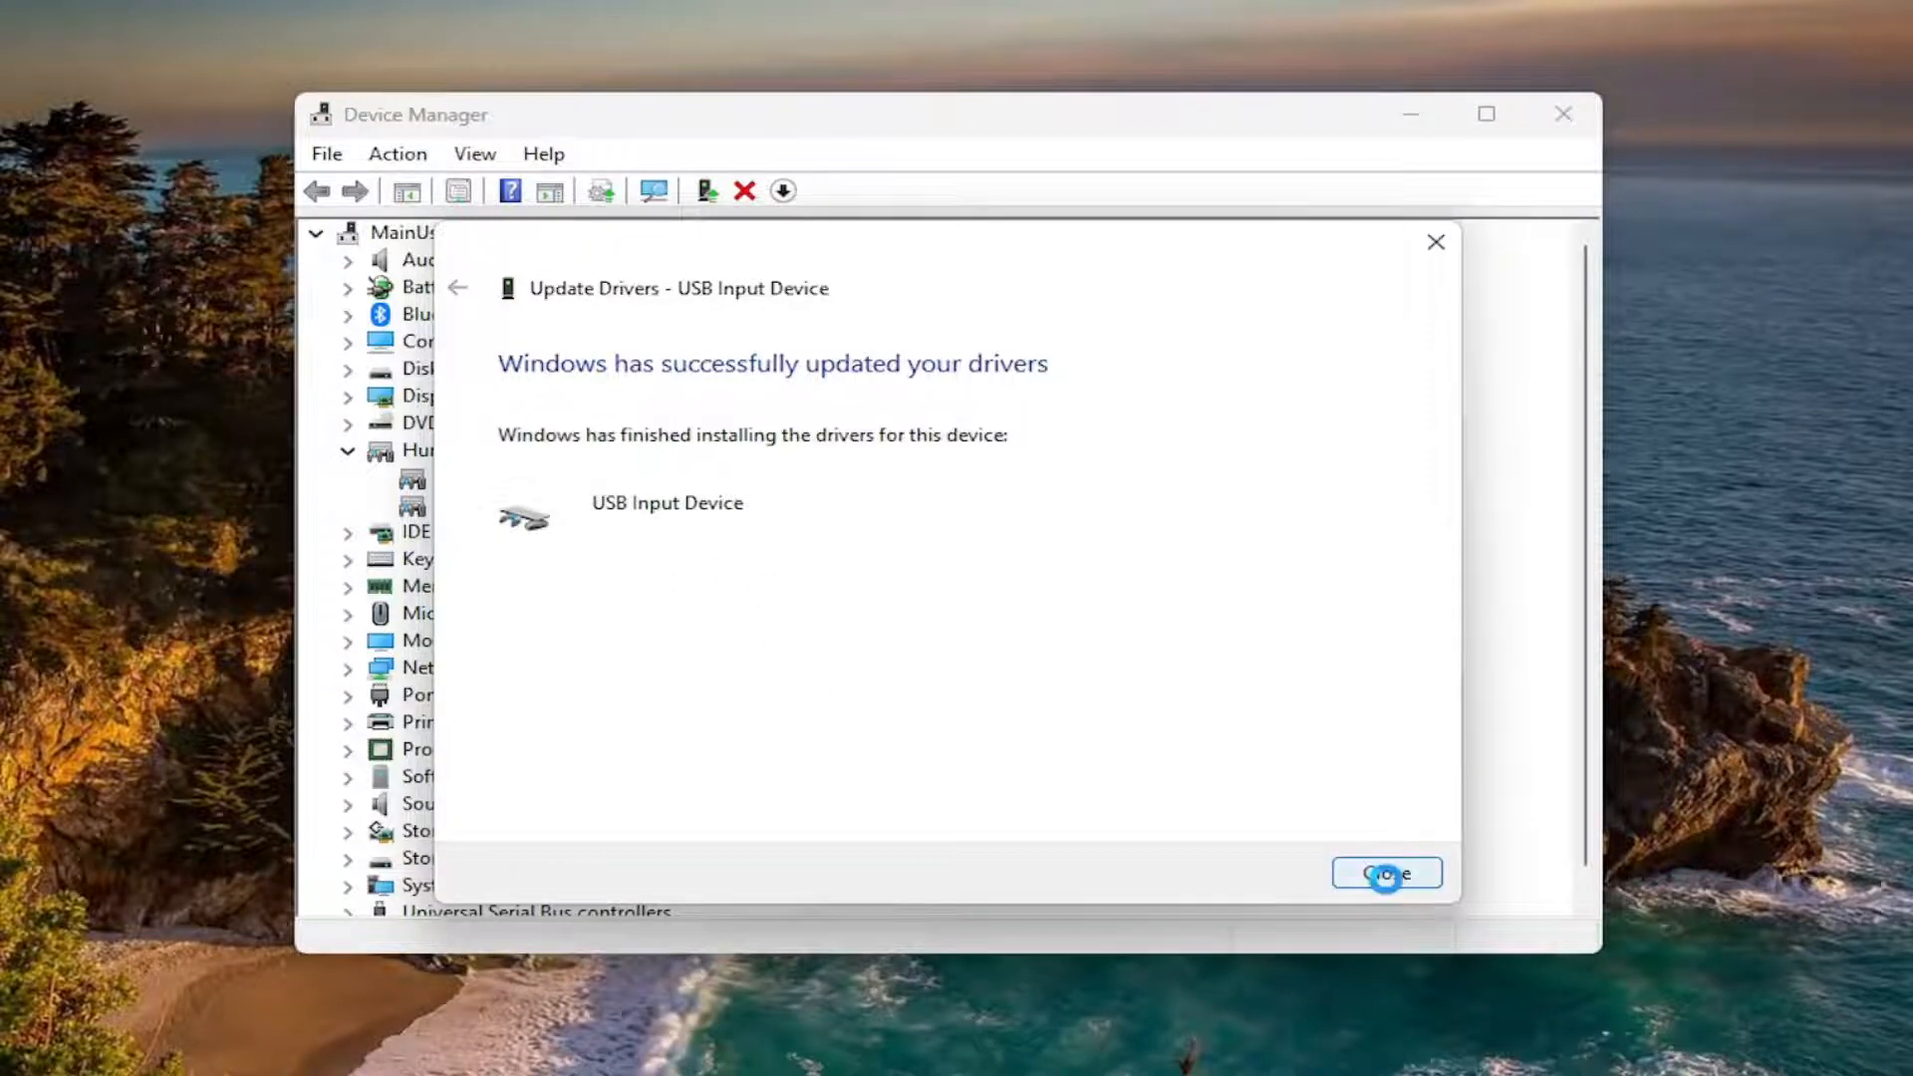
click(1385, 873)
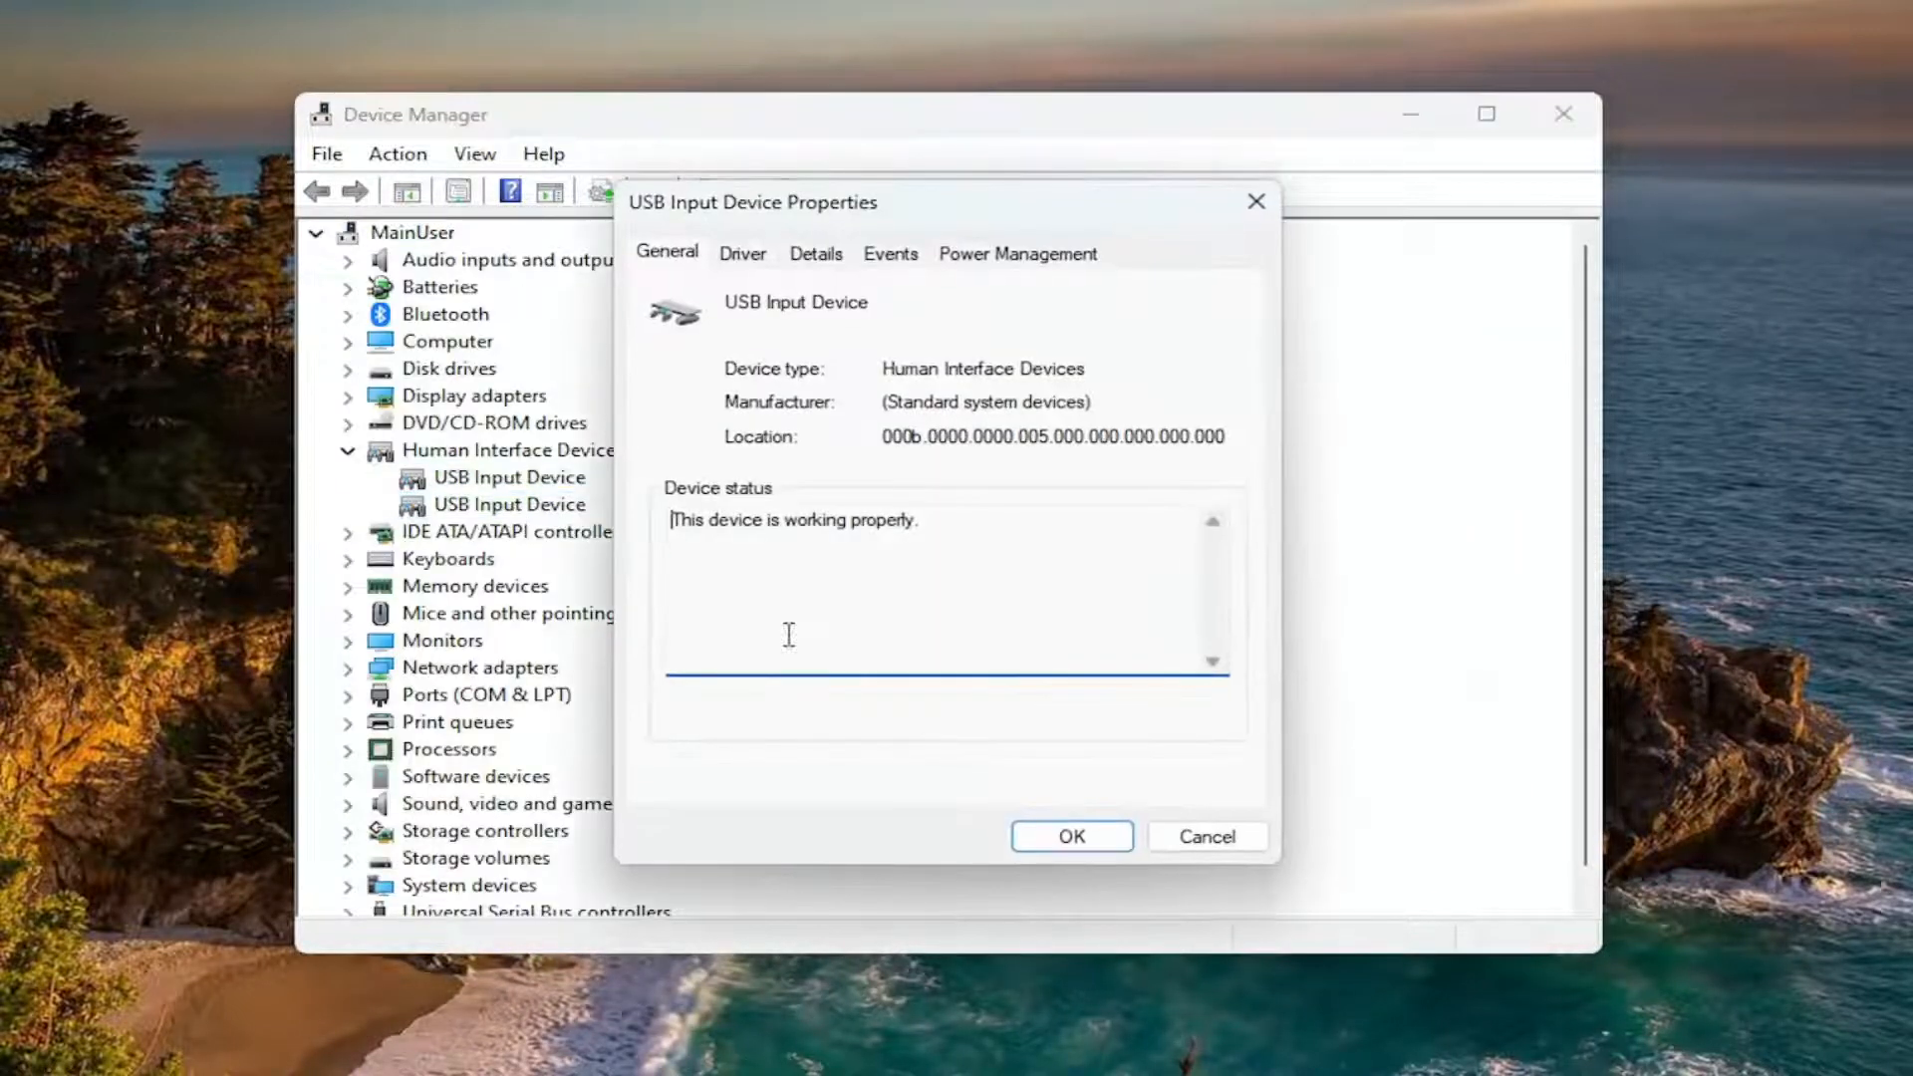
- Reinstall the second USB Input Device's driver from the compatible drivers already on this computer
right_click(510, 504)
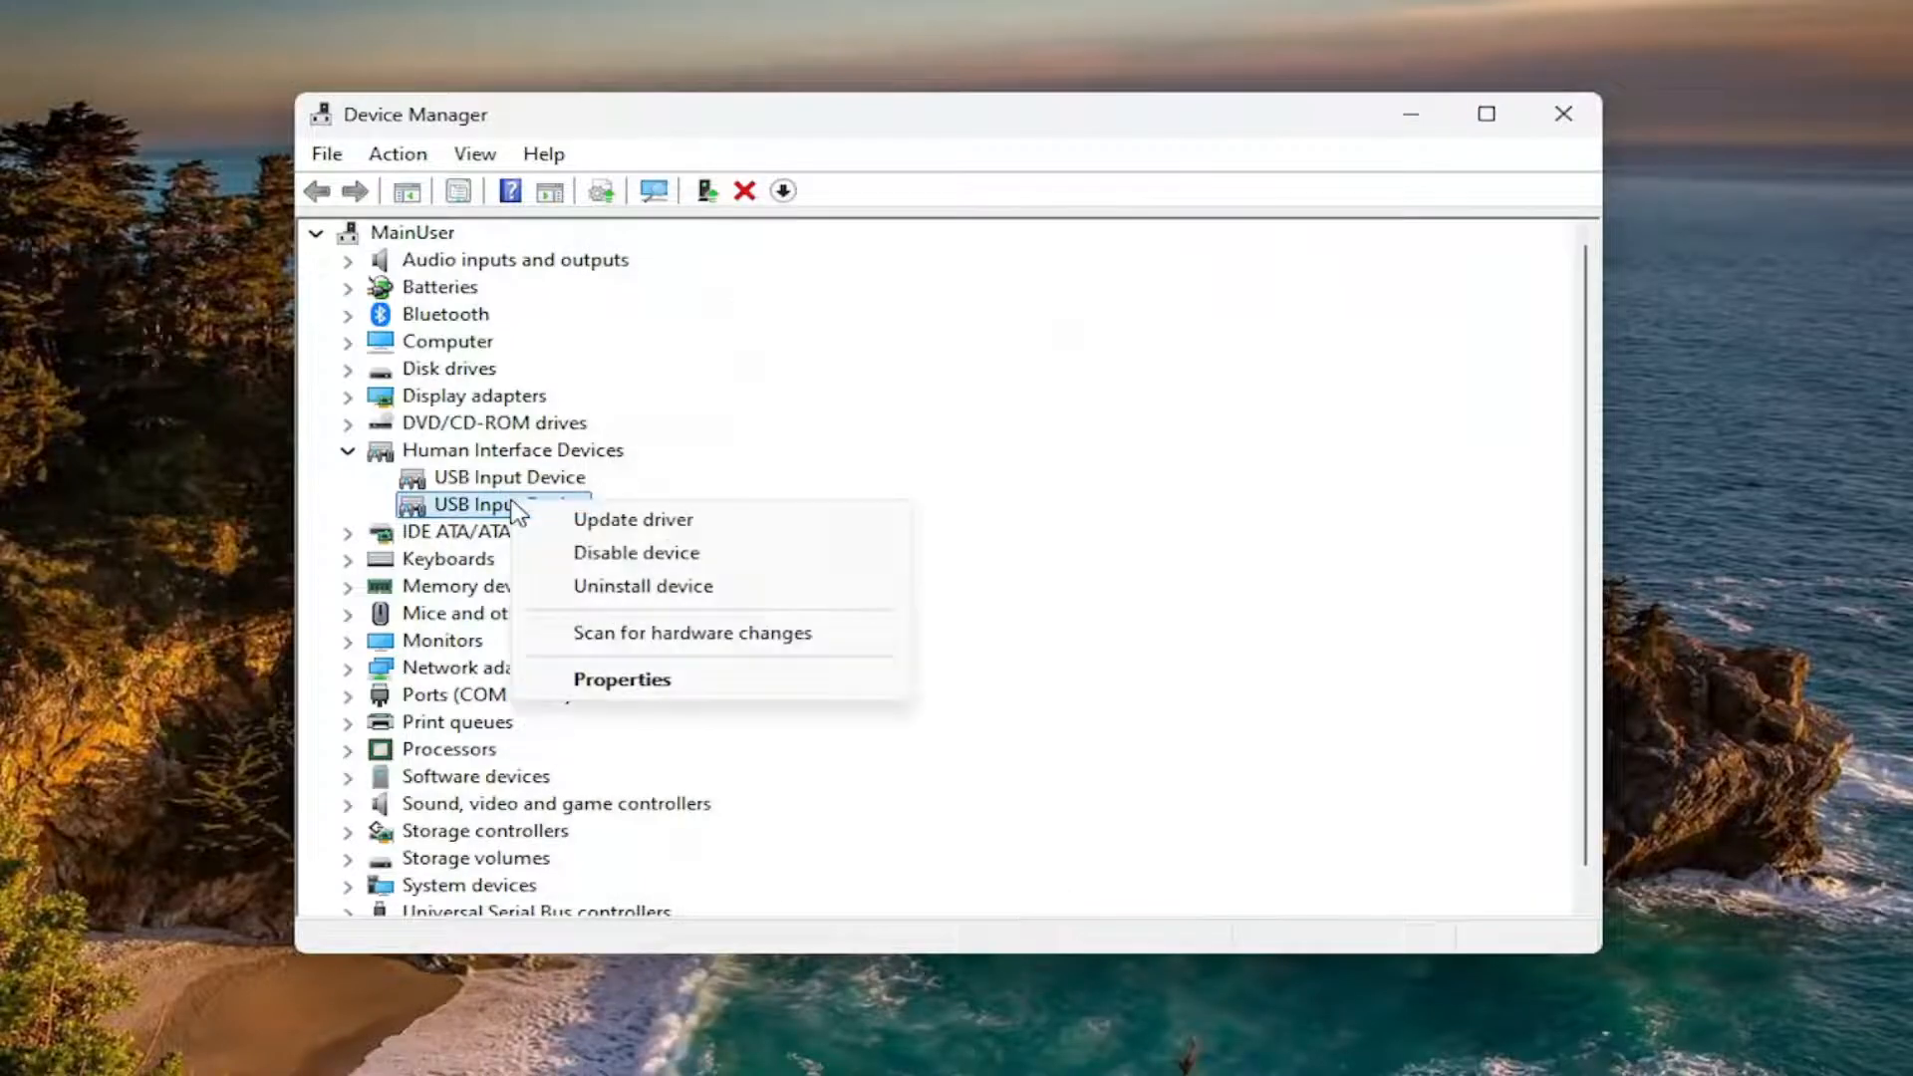
click(631, 518)
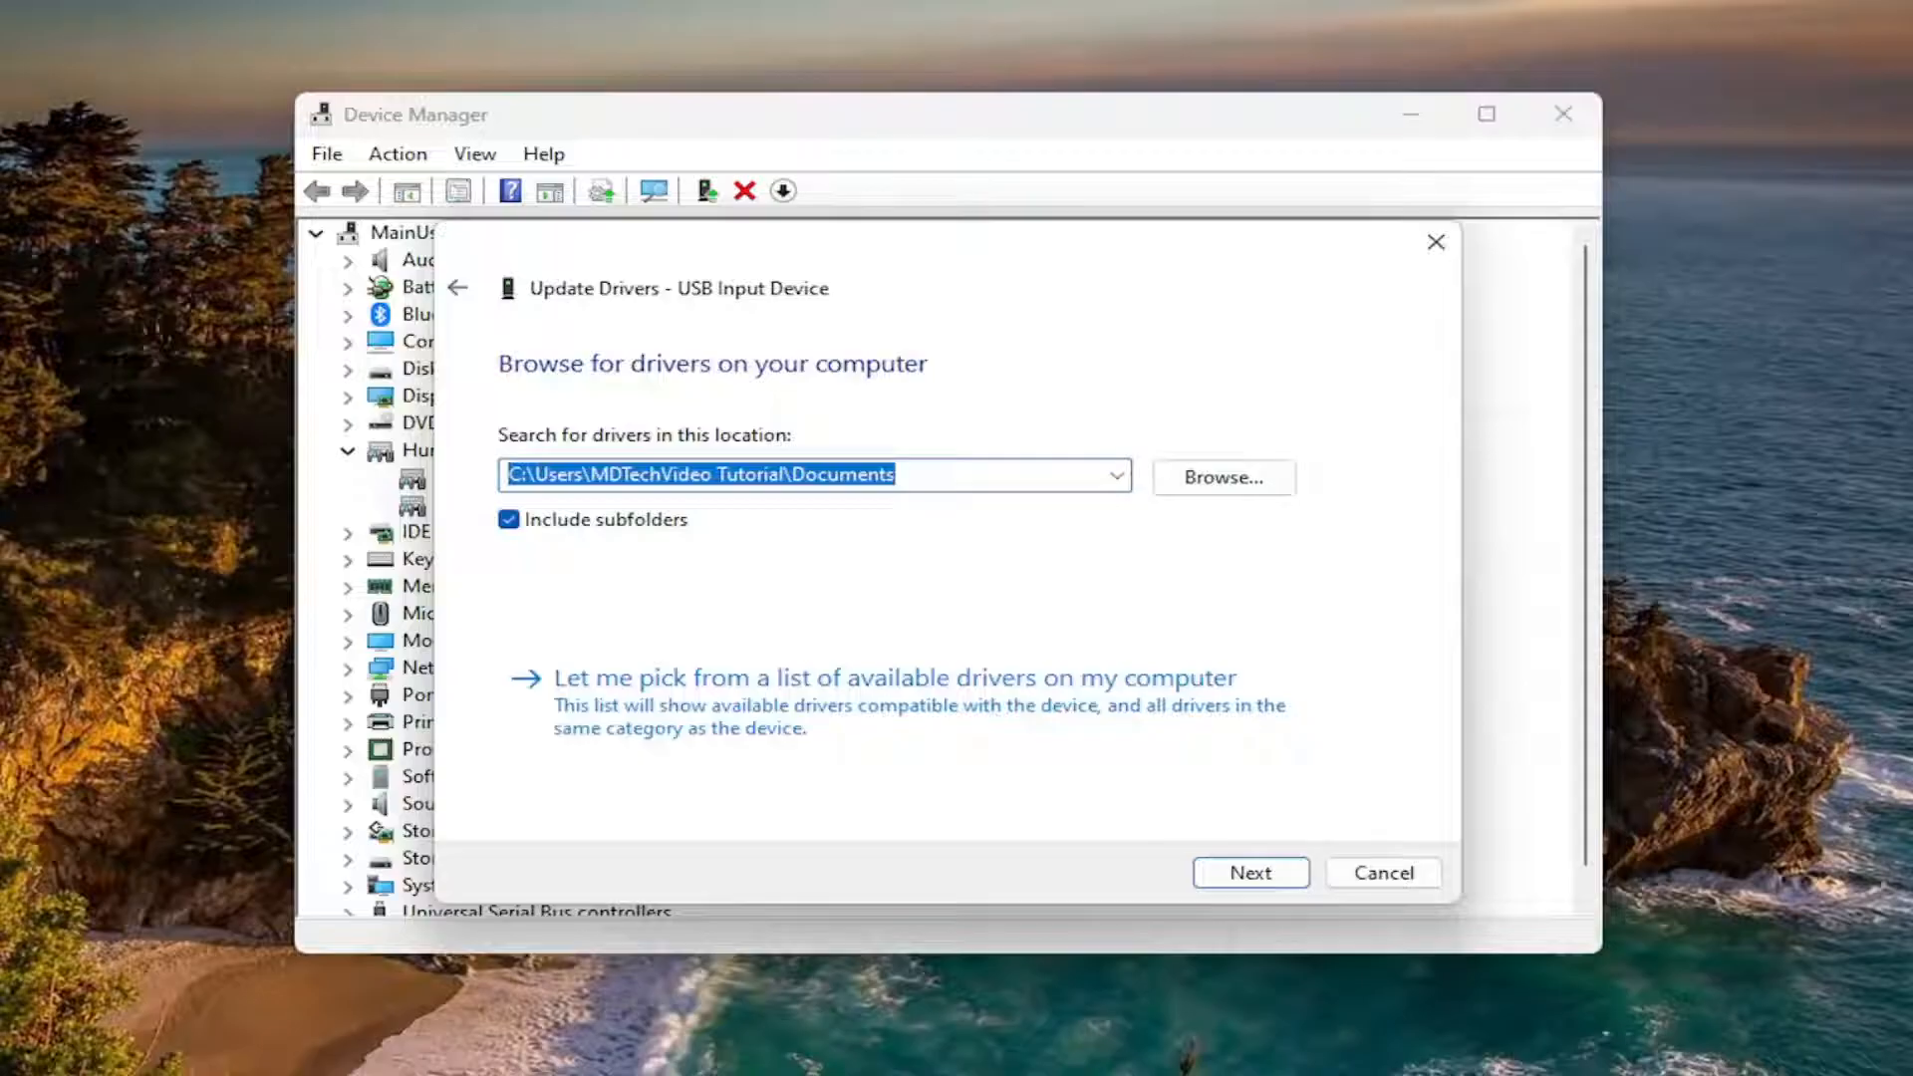
mouse_move(699, 727)
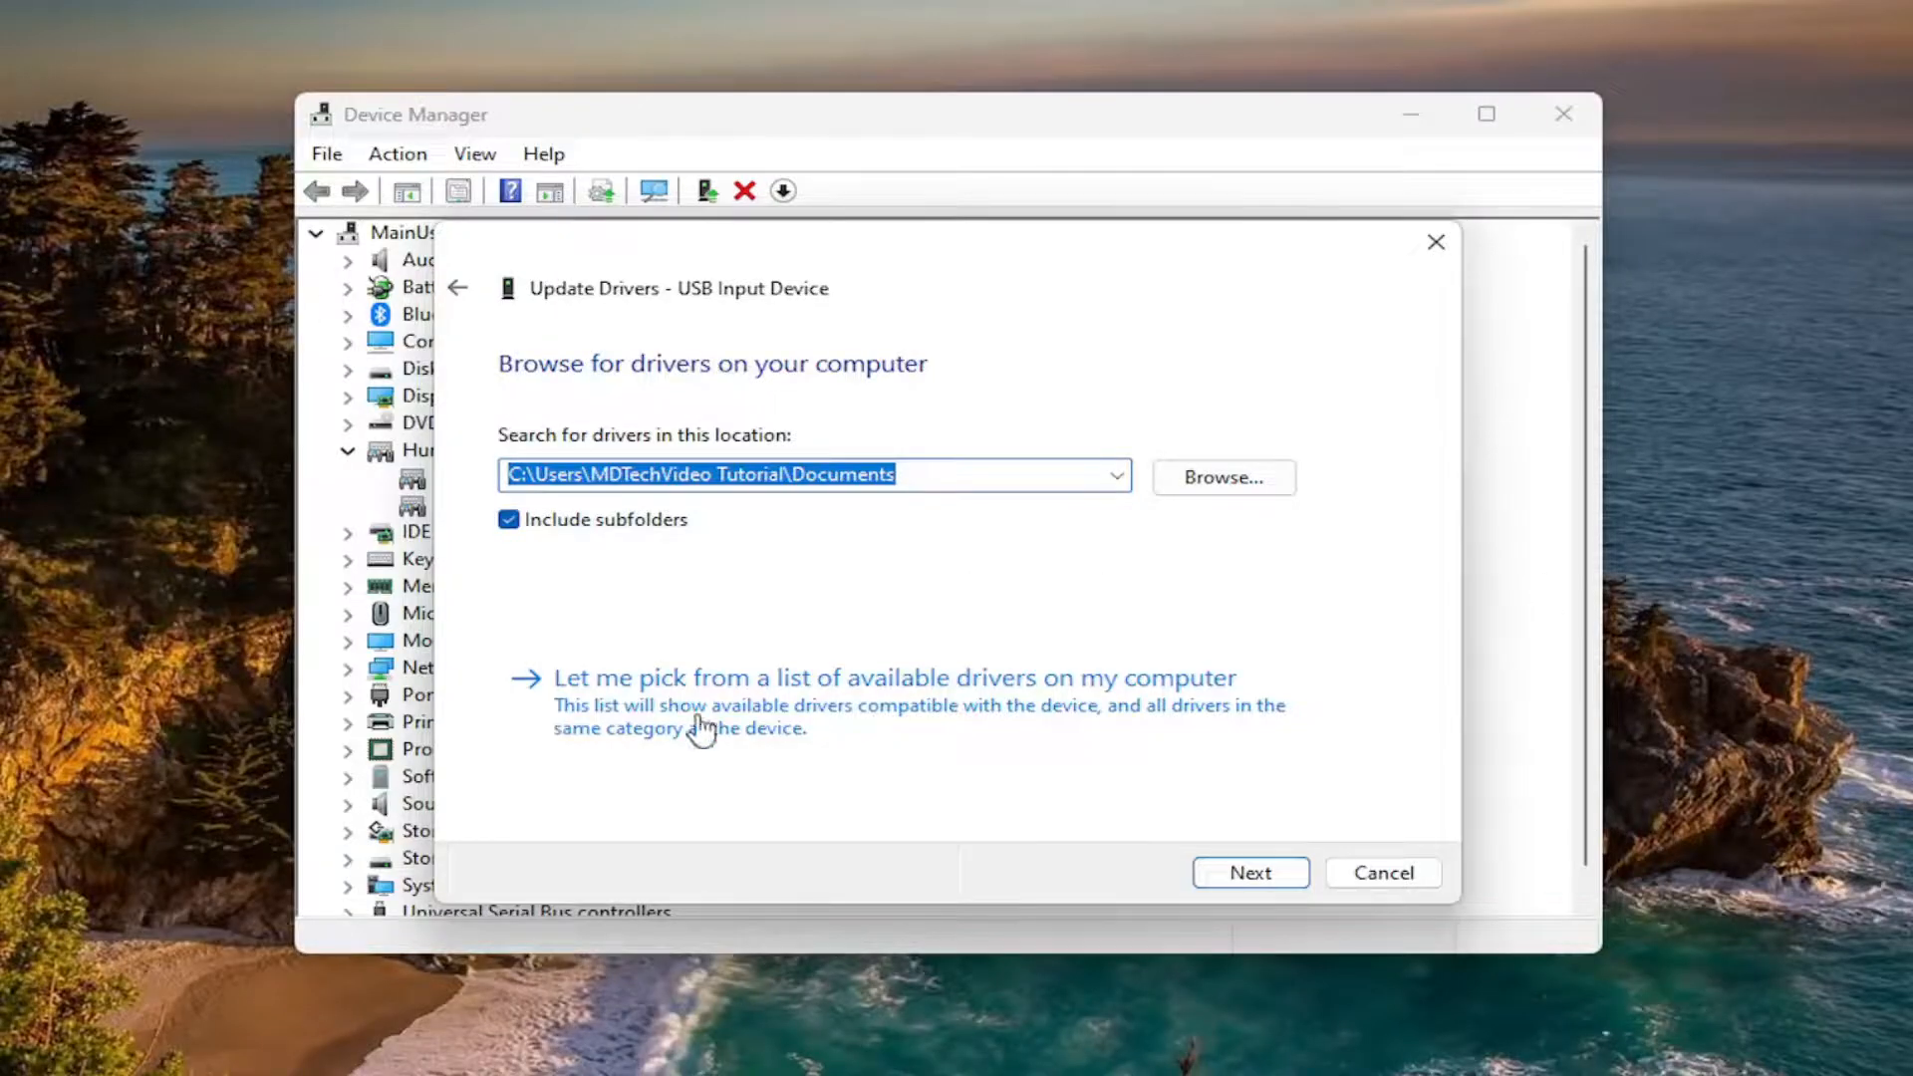
click(1249, 873)
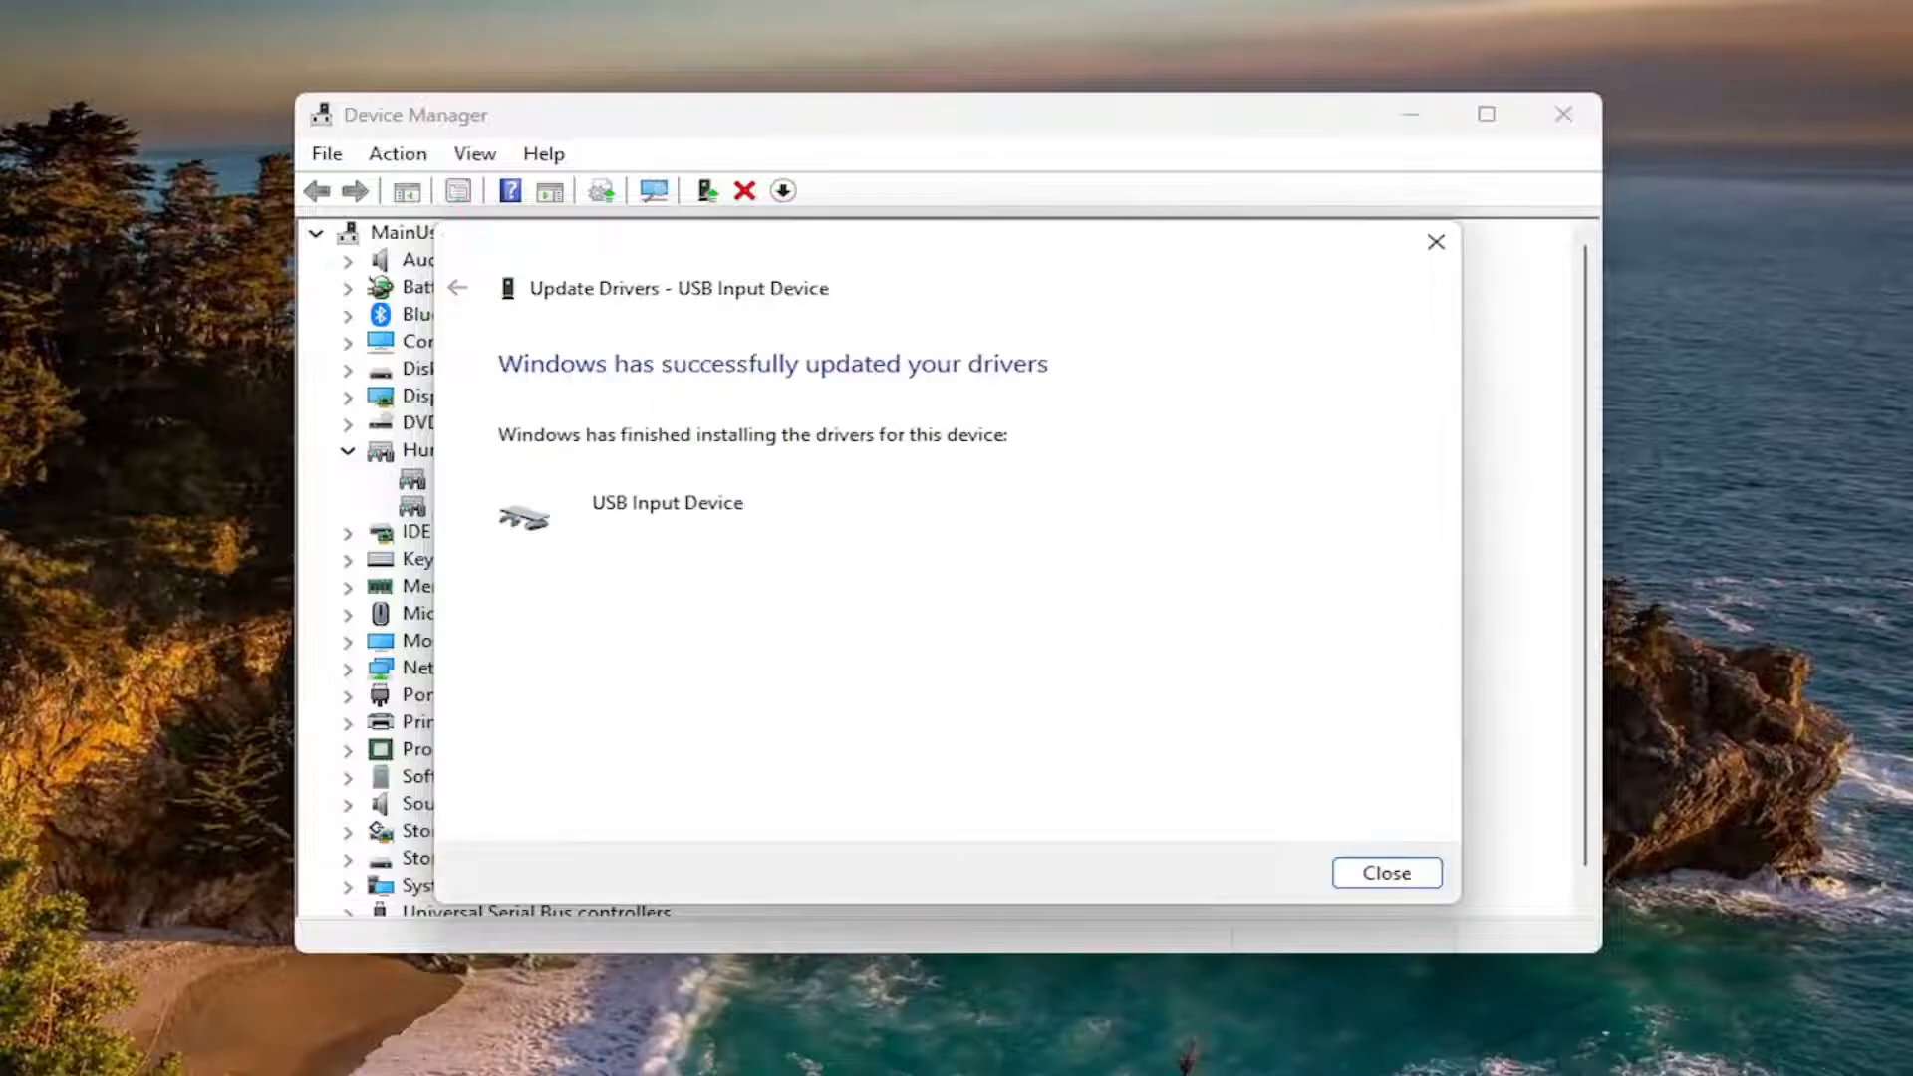
click(1385, 873)
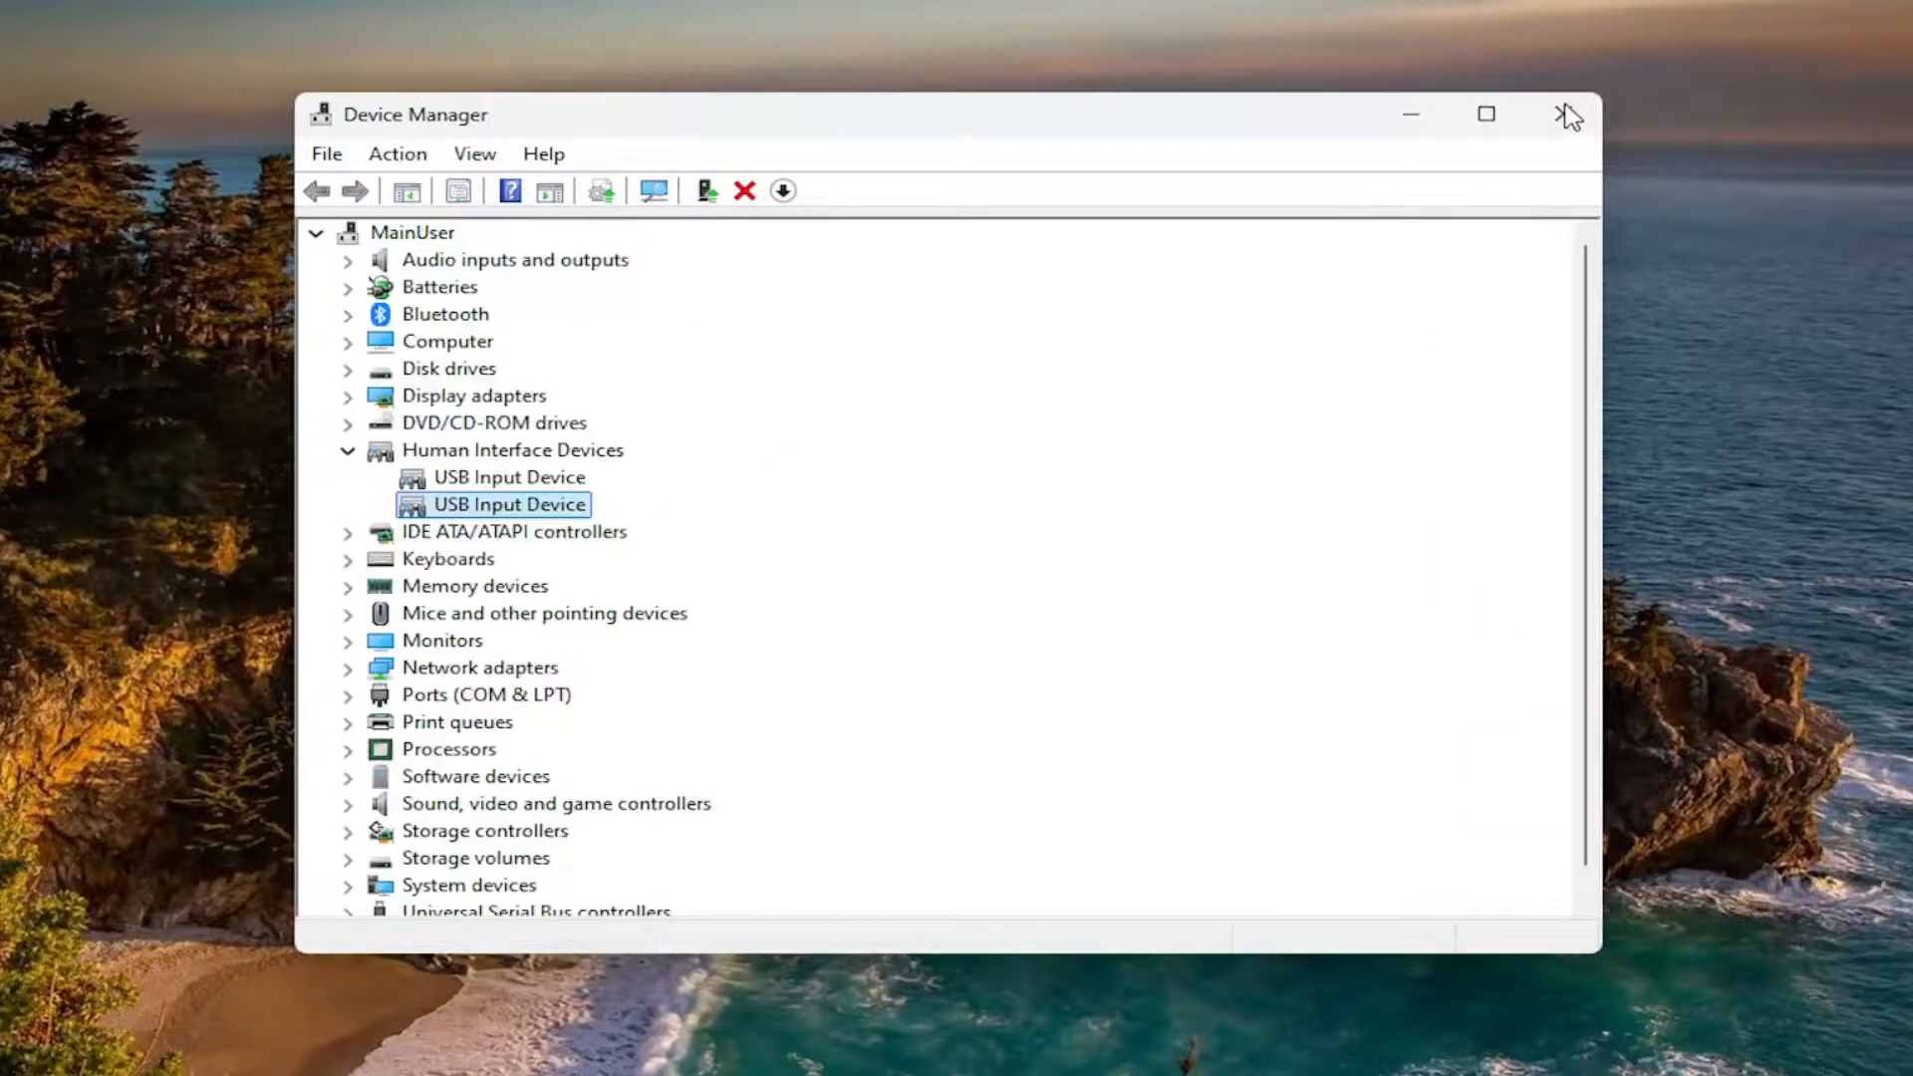
- Restart the PC via the Start button's Shut down or sign out menu
right_click(44, 1046)
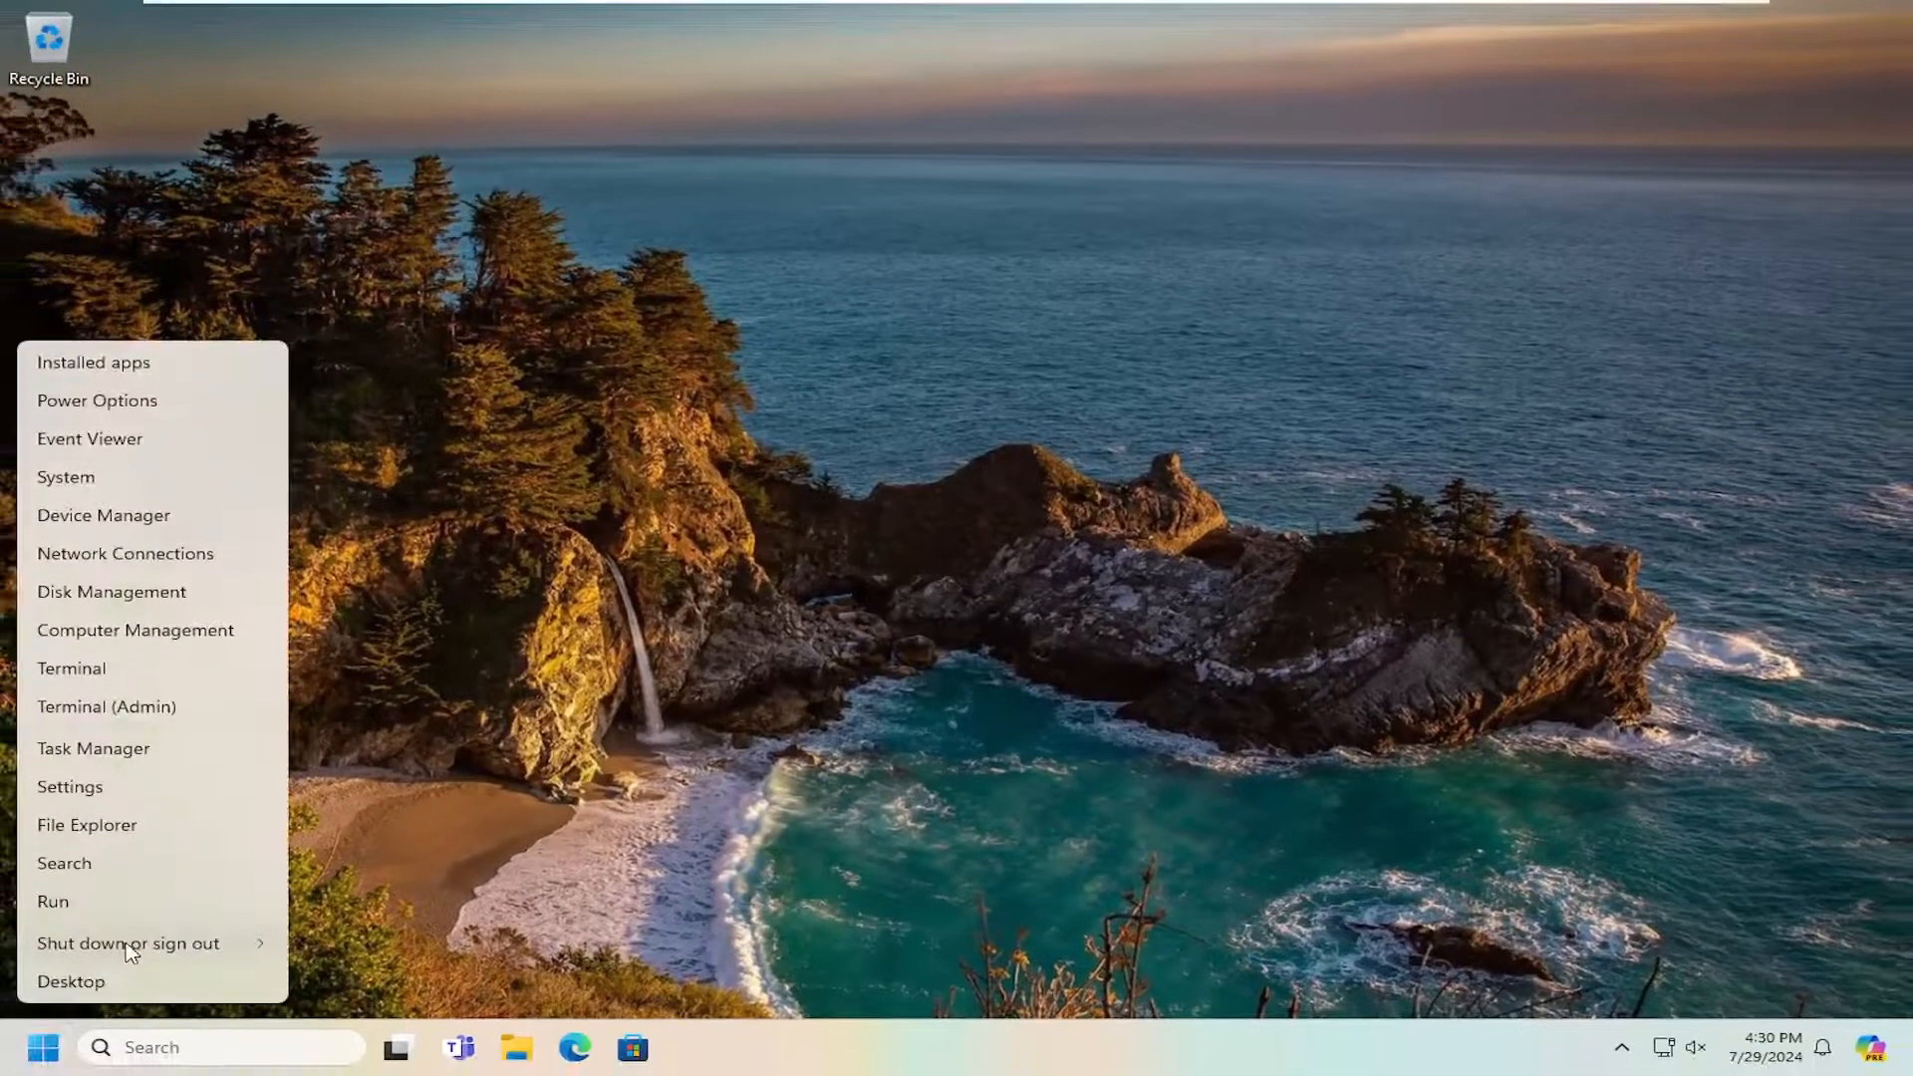
click(127, 943)
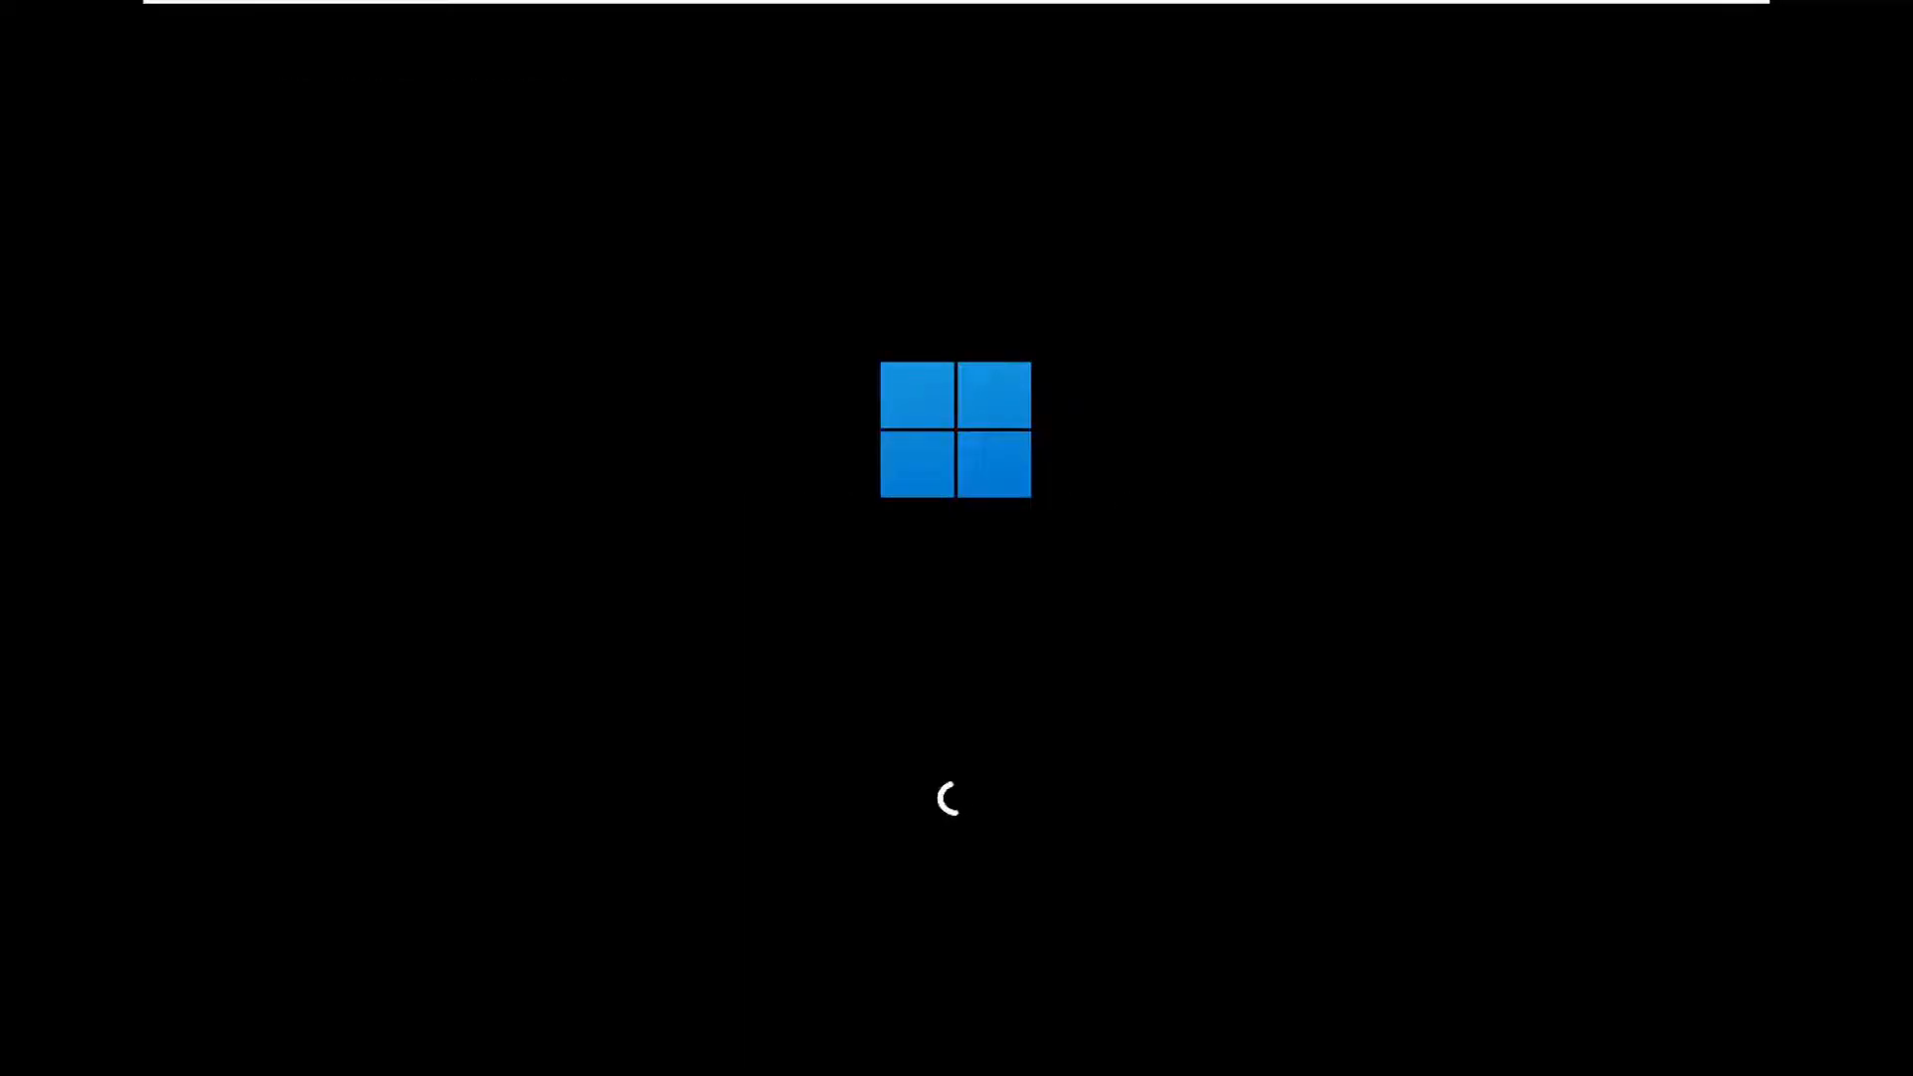